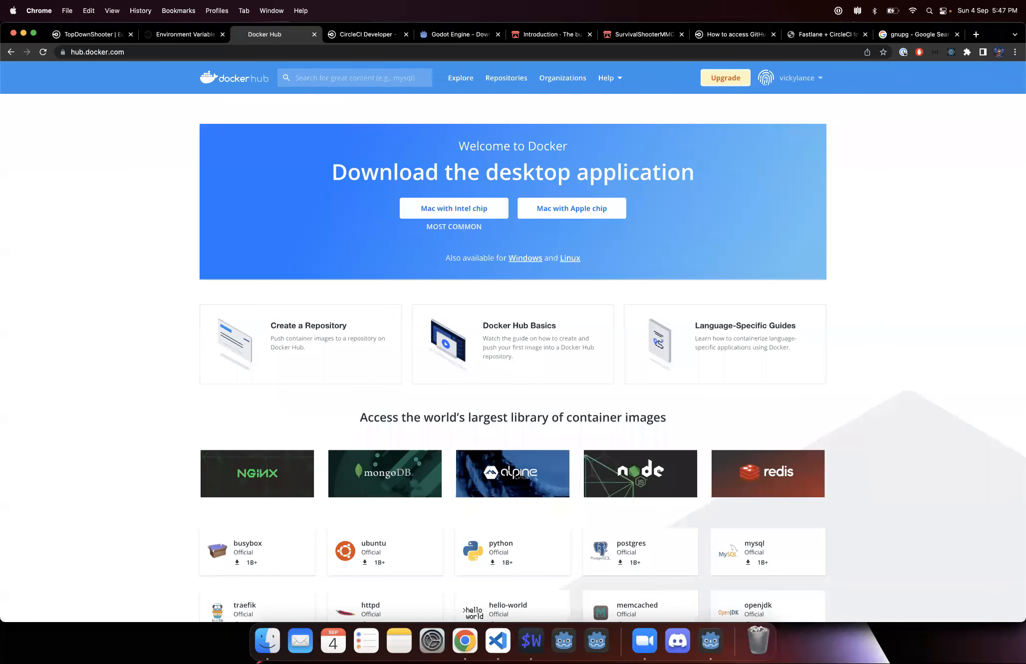
pyautogui.moveTo(748, 439)
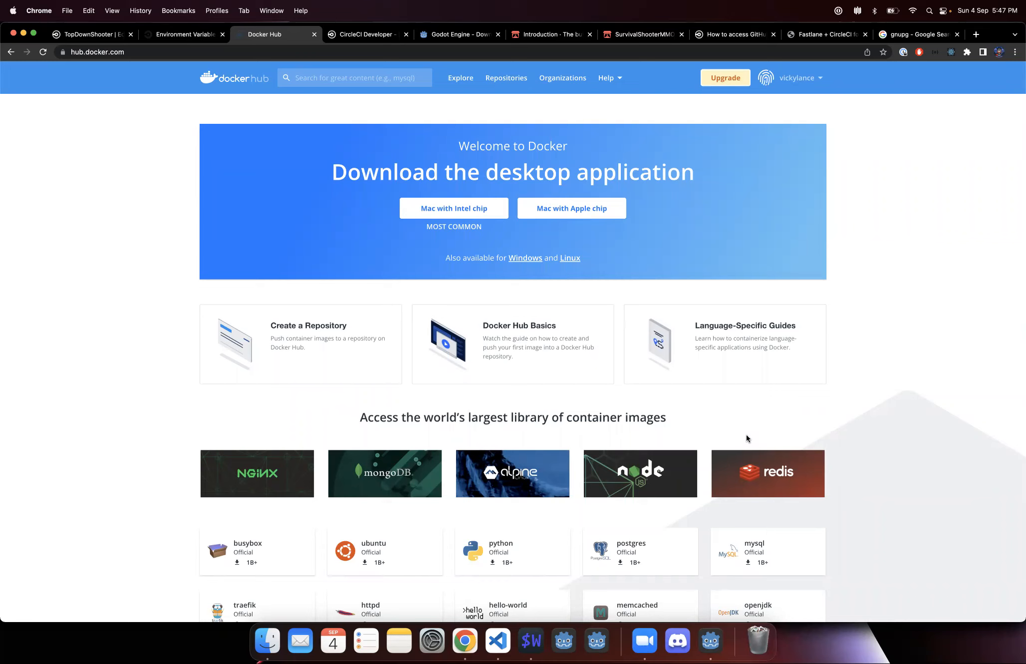
pyautogui.moveTo(589, 233)
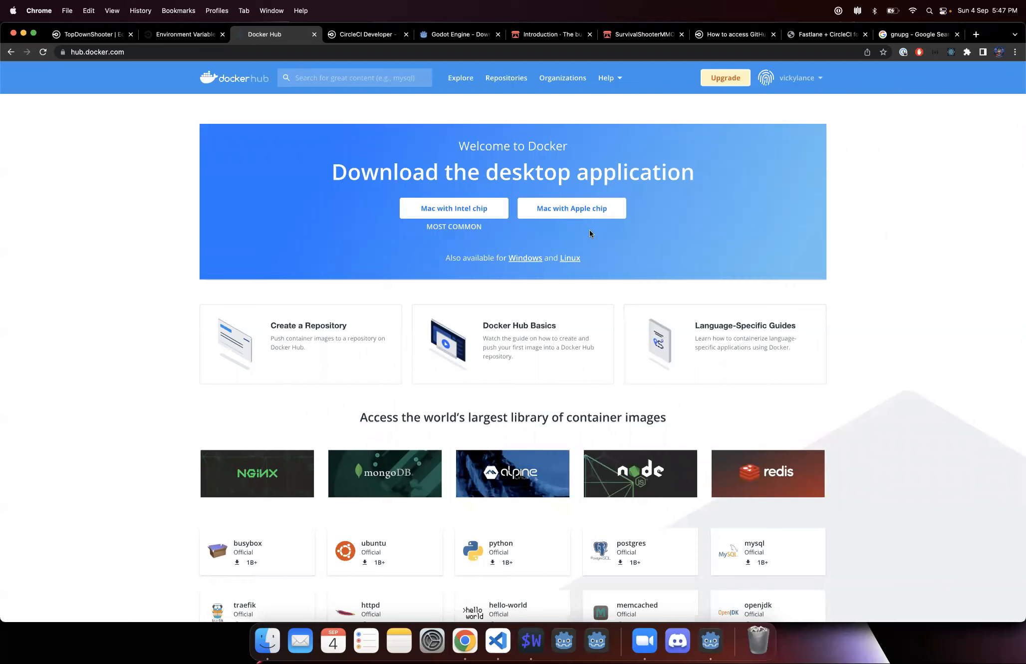
pyautogui.moveTo(395, 186)
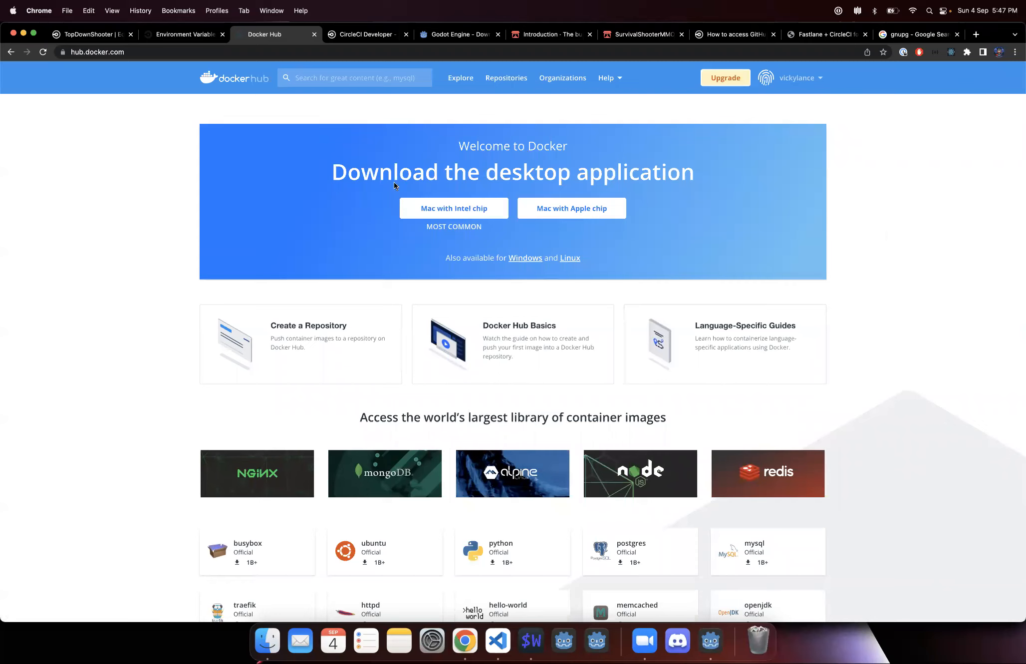
pyautogui.moveTo(508, 183)
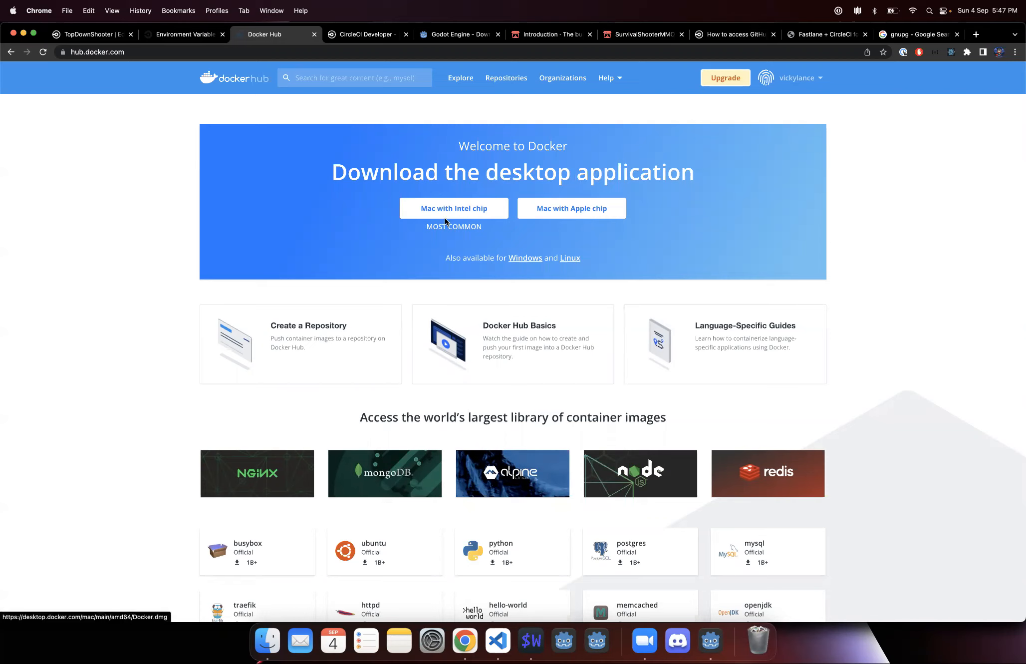
pyautogui.moveTo(572, 208)
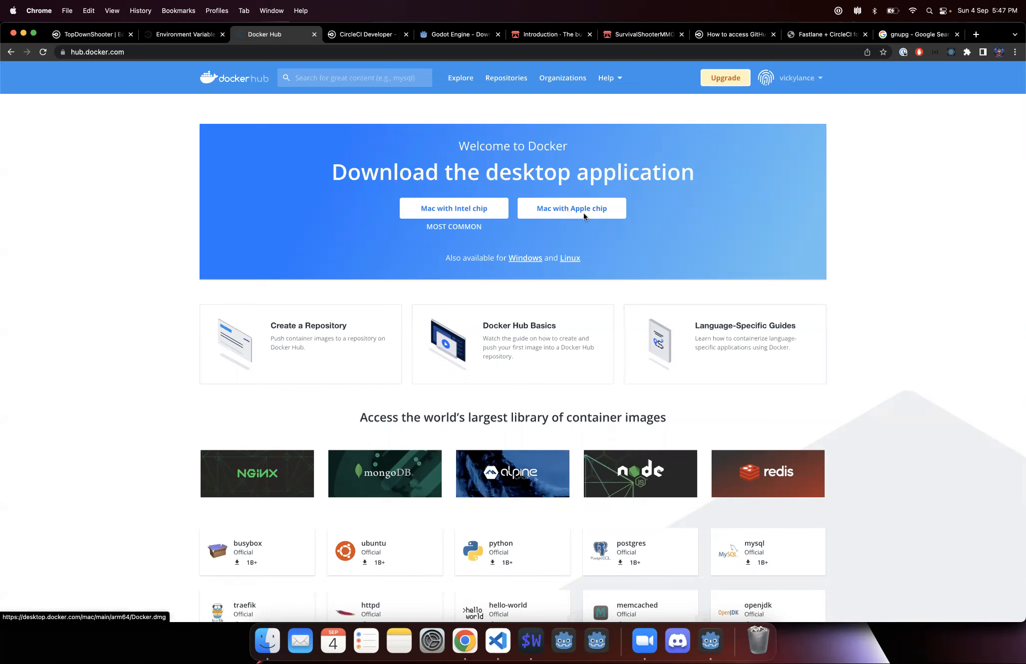
pyautogui.moveTo(530, 263)
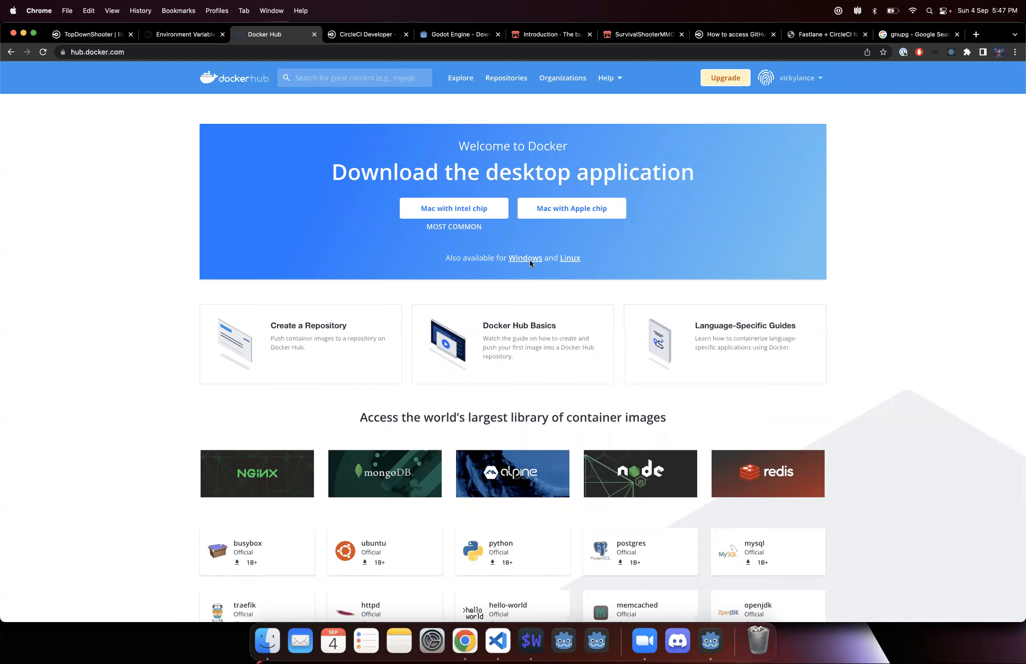
pyautogui.moveTo(568, 267)
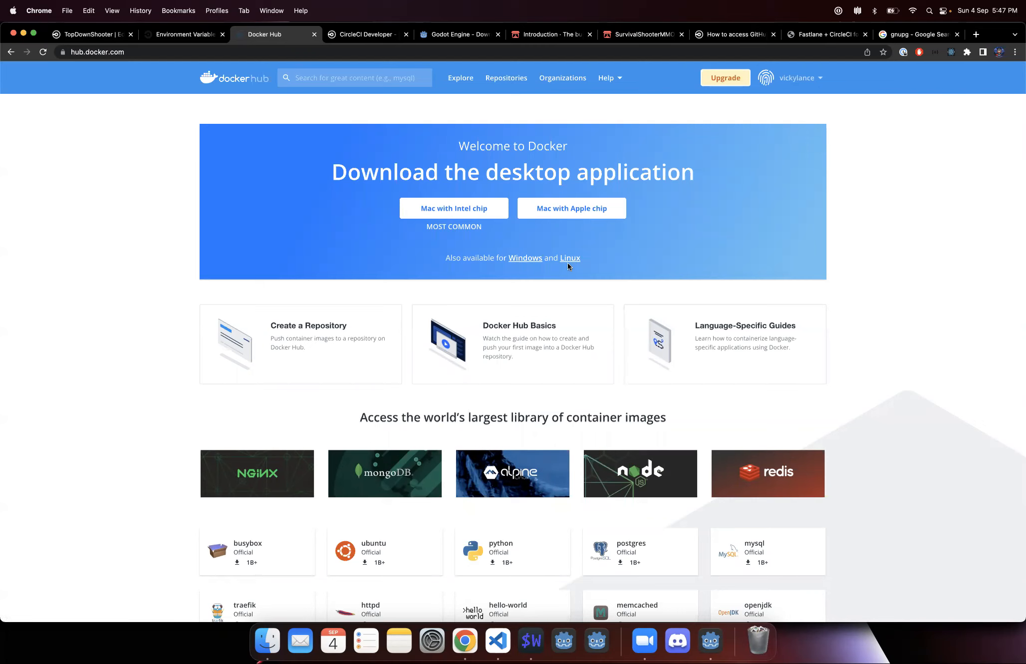
pyautogui.moveTo(625, 194)
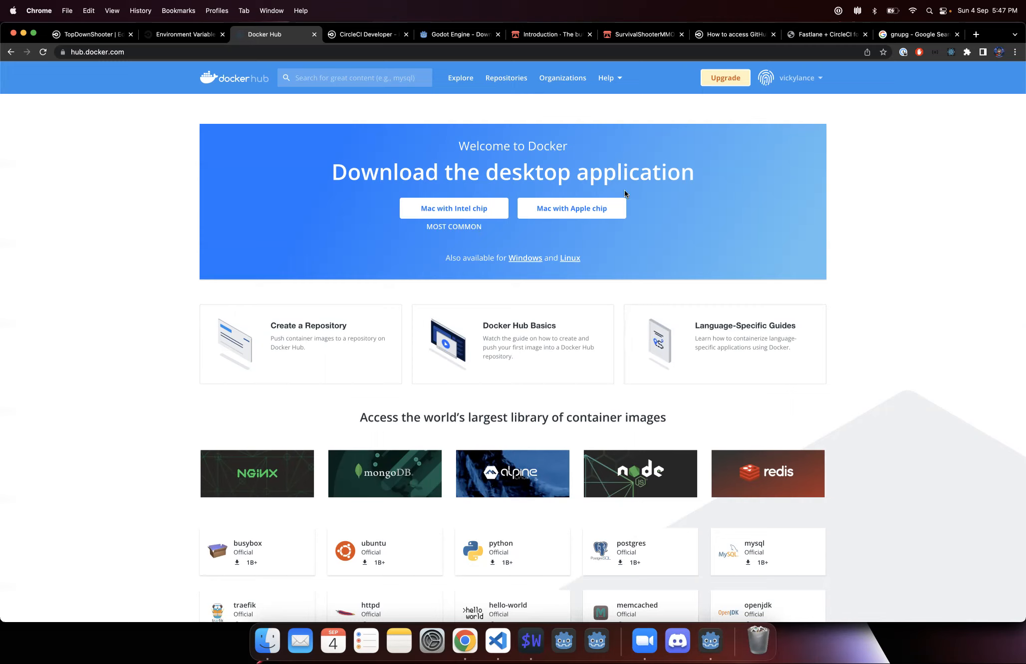
pyautogui.moveTo(596, 259)
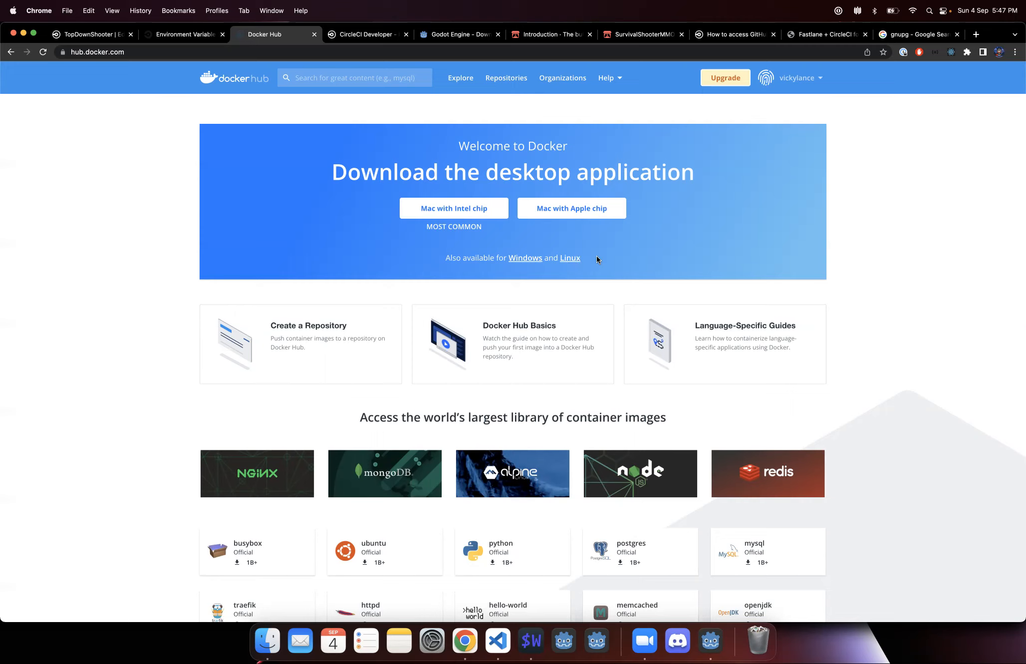
pyautogui.moveTo(600, 256)
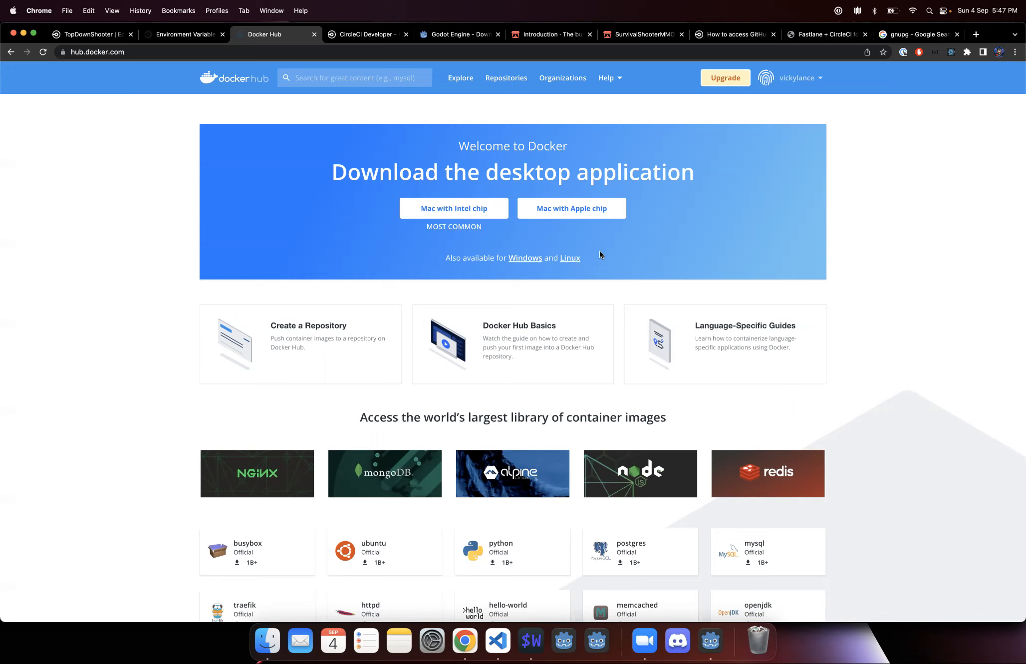
pyautogui.moveTo(533, 183)
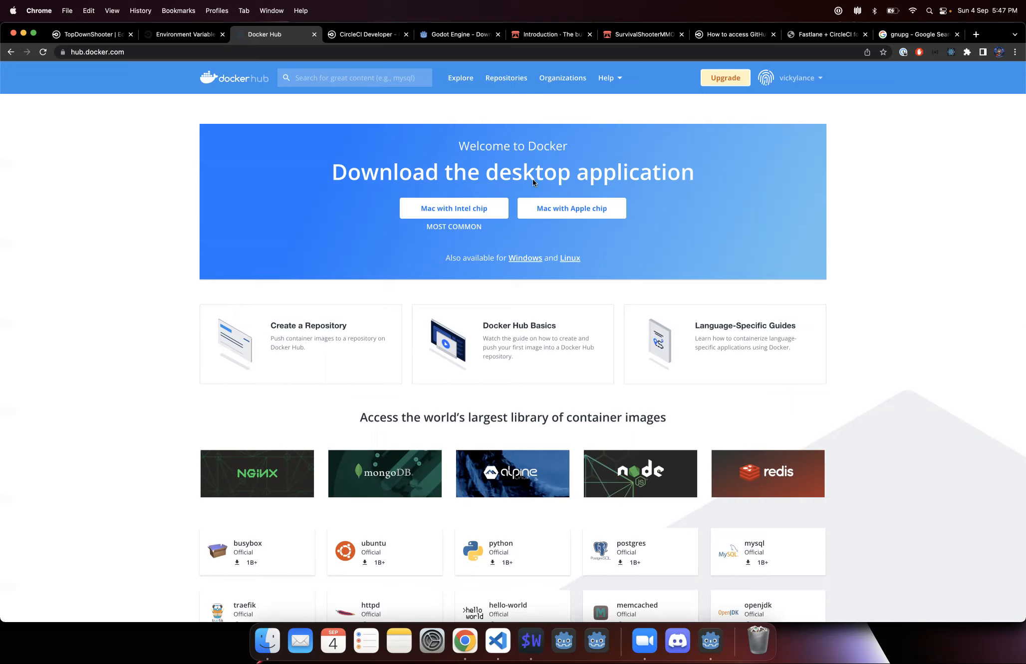
pyautogui.moveTo(757, 193)
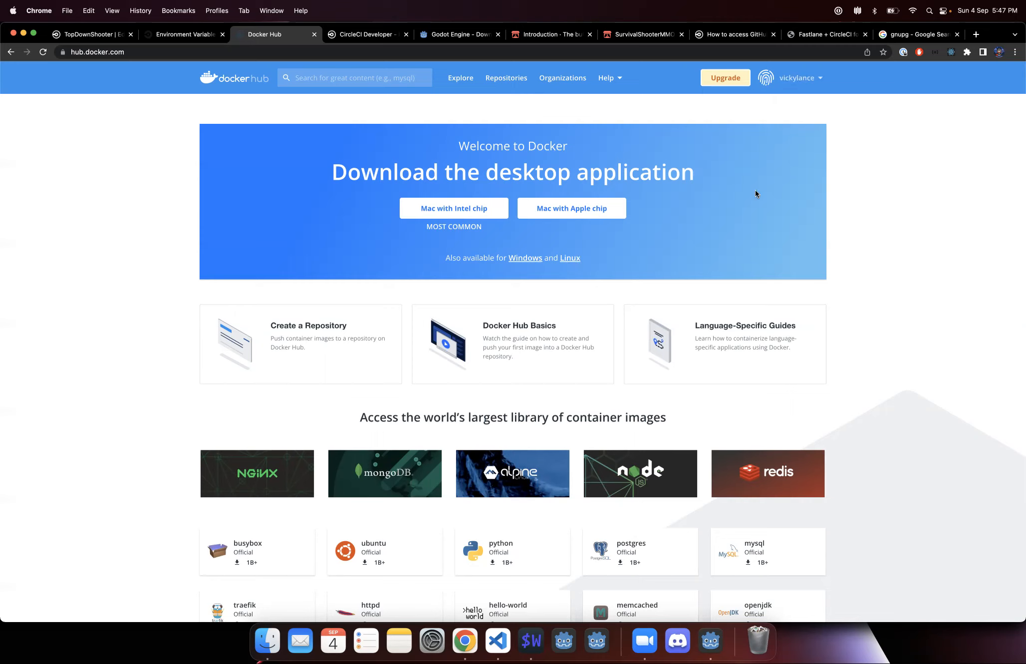
pyautogui.moveTo(706, 622)
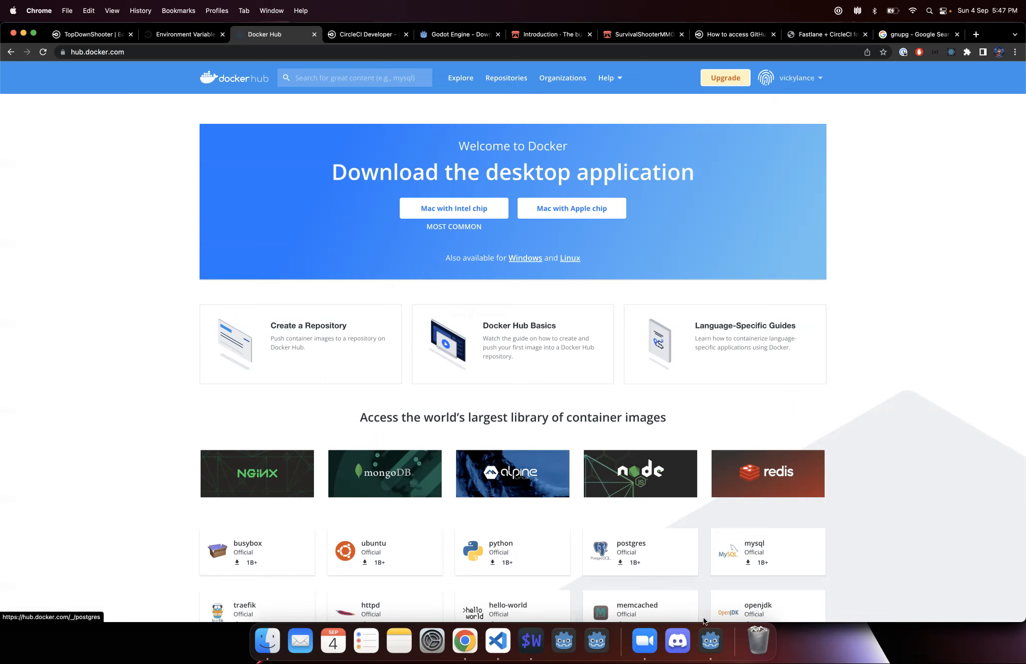
pyautogui.moveTo(710, 639)
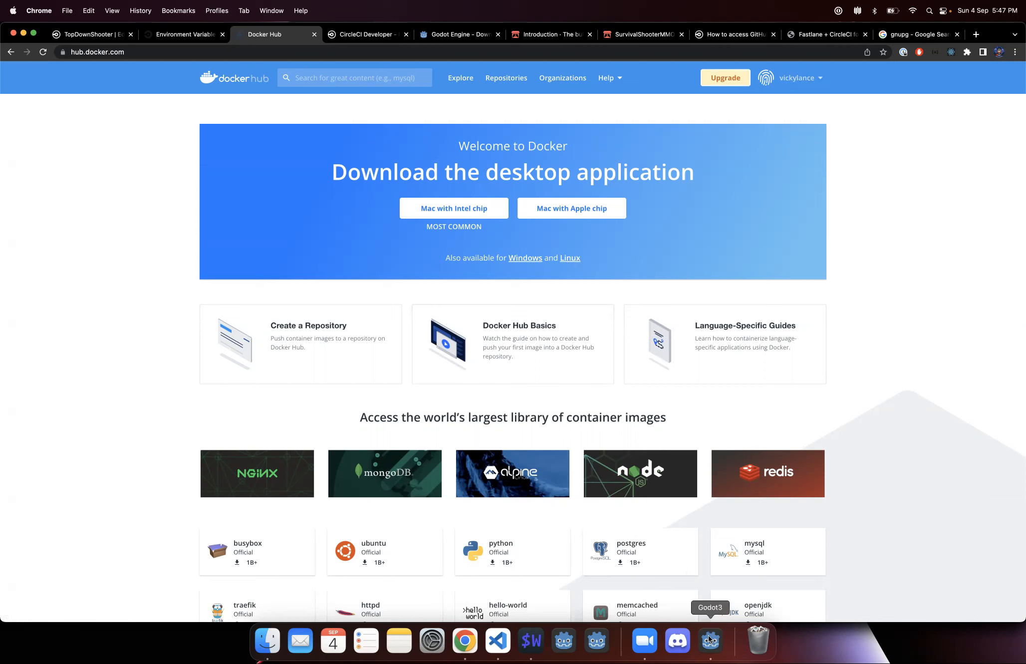
pyautogui.moveTo(497, 641)
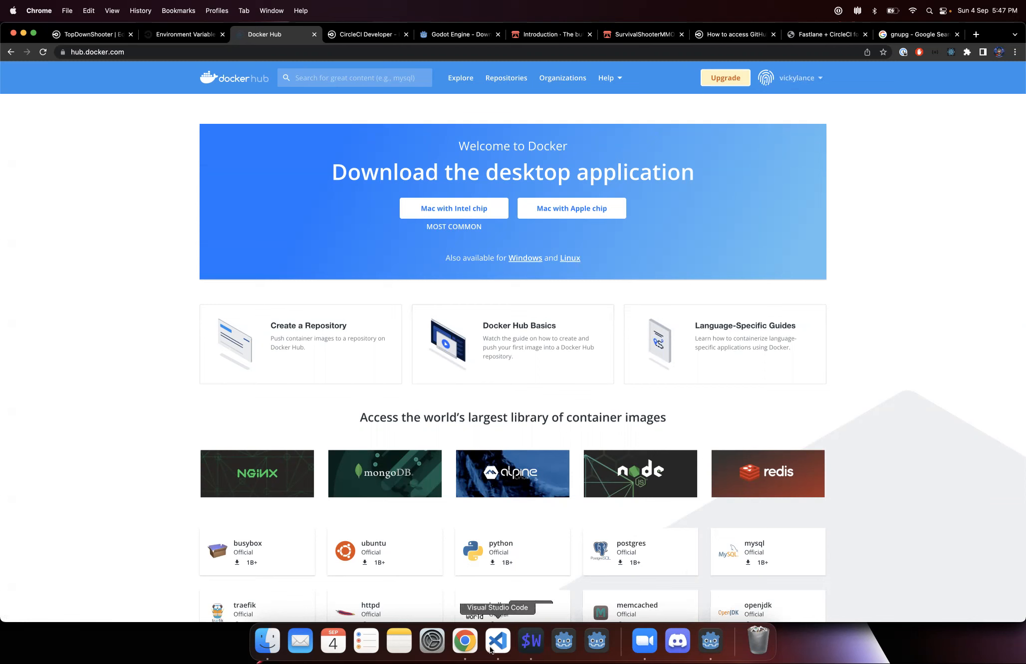
# Bring up the TopDownShooter Makefile with its format, encrypt_cfg and decrypt_cfg gpg targets.
pyautogui.click(497, 641)
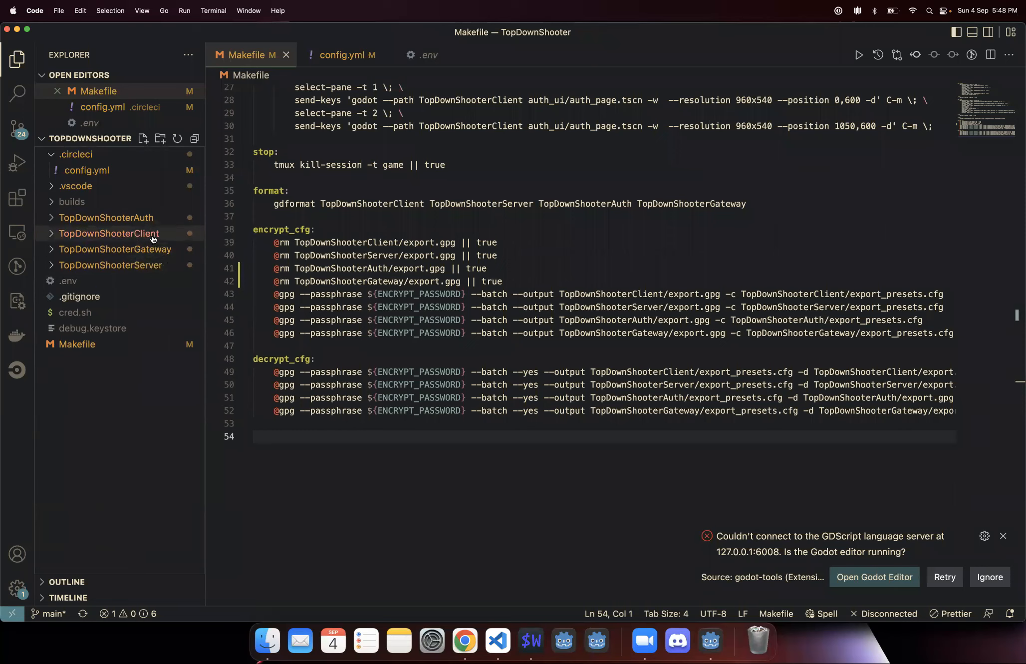
pyautogui.moveTo(109, 233)
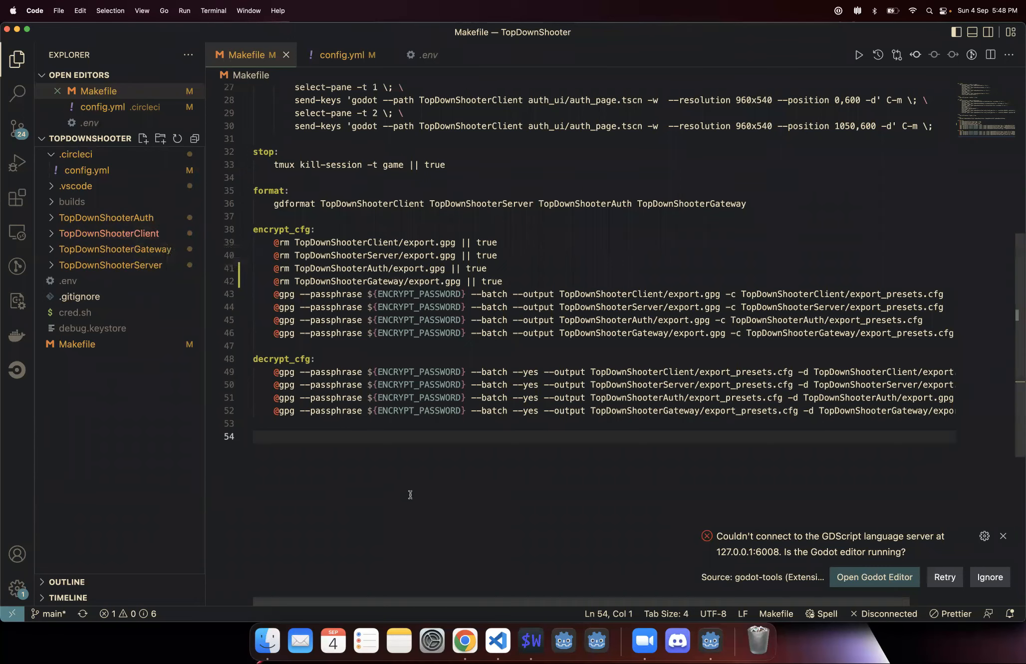
pyautogui.moveTo(597, 556)
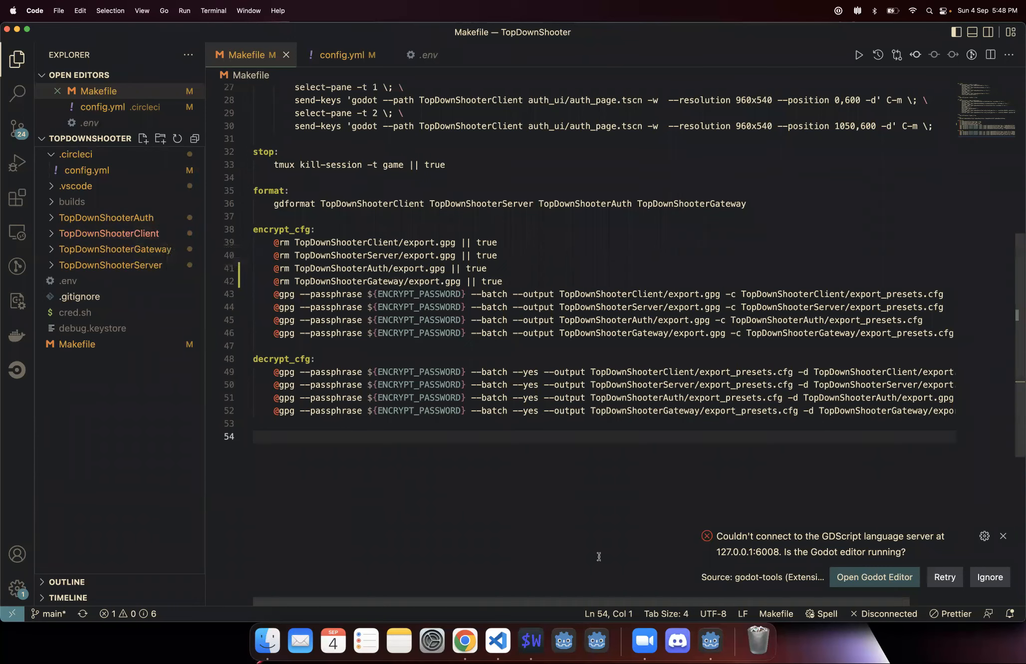
# In the Godot client, verify 3.5.stable export templates are installed via Manage Export Templates.
pyautogui.click(873, 588)
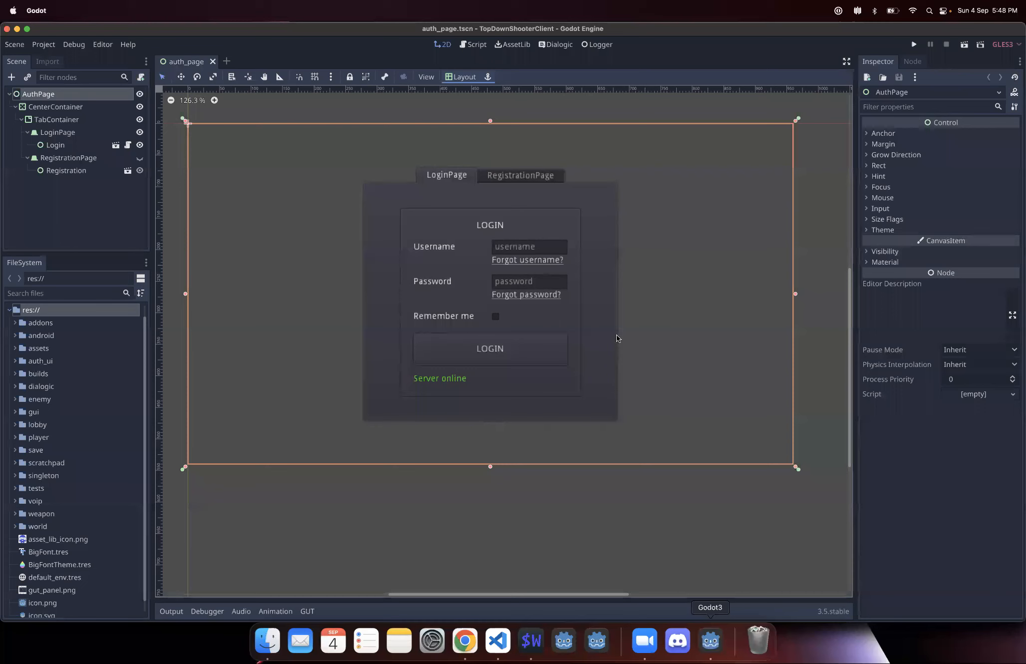
pyautogui.click(102, 44)
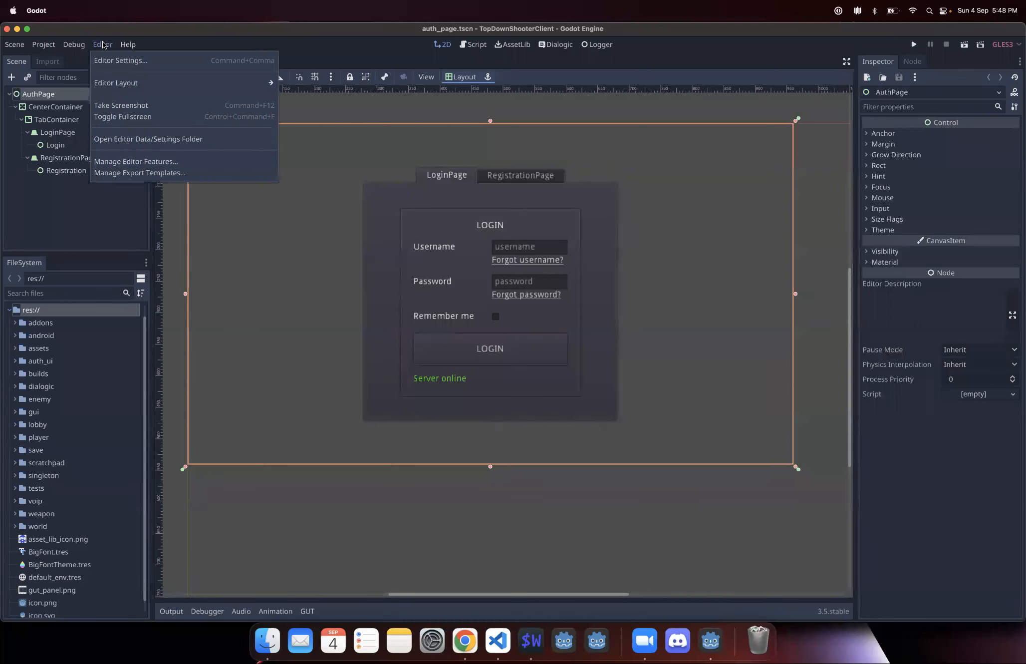
pyautogui.click(139, 173)
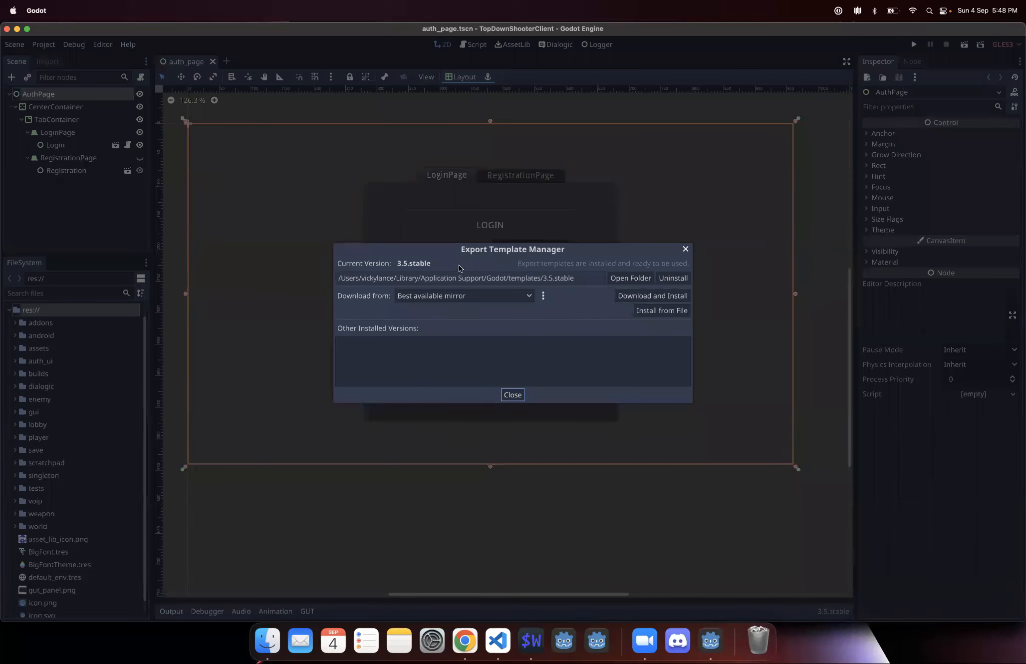
pyautogui.click(512, 395)
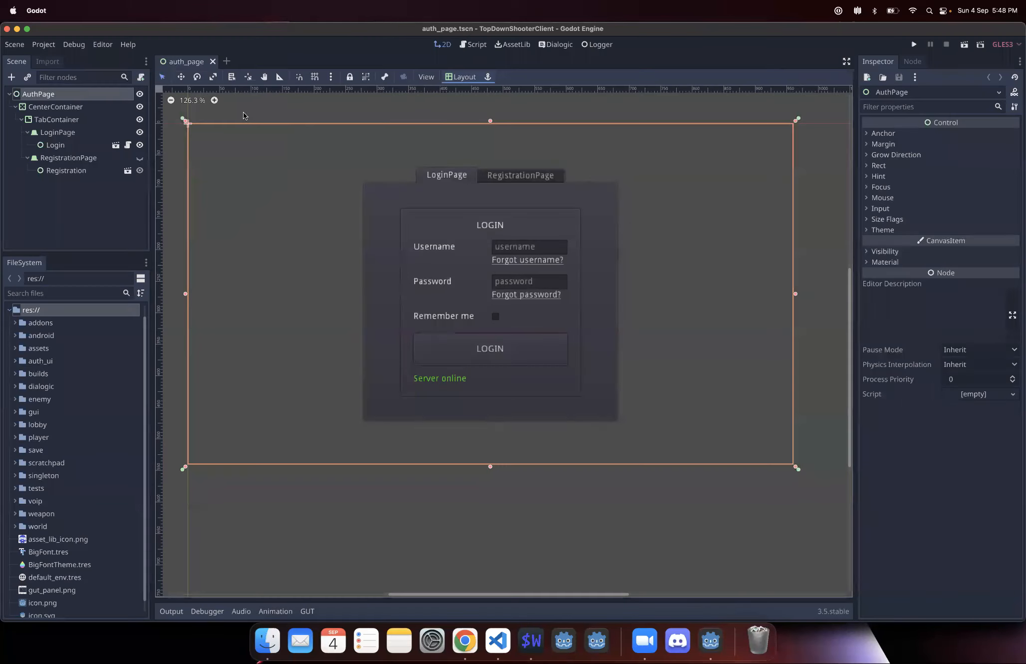
pyautogui.click(43, 44)
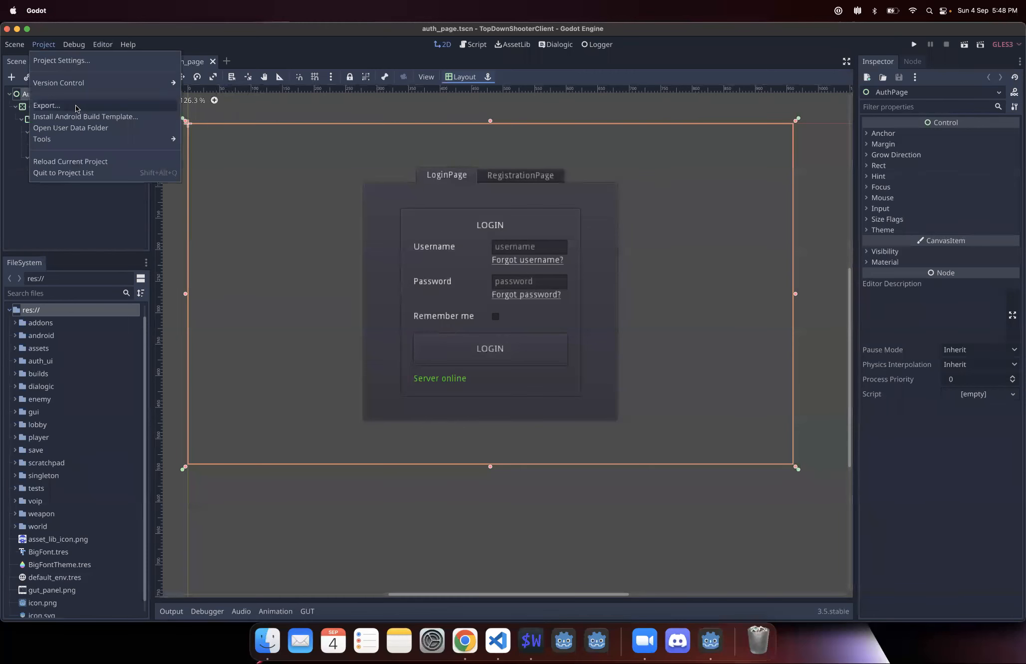
# Open the Export dialog and inspect the win64, win32 and linux32 presets.
pyautogui.click(46, 106)
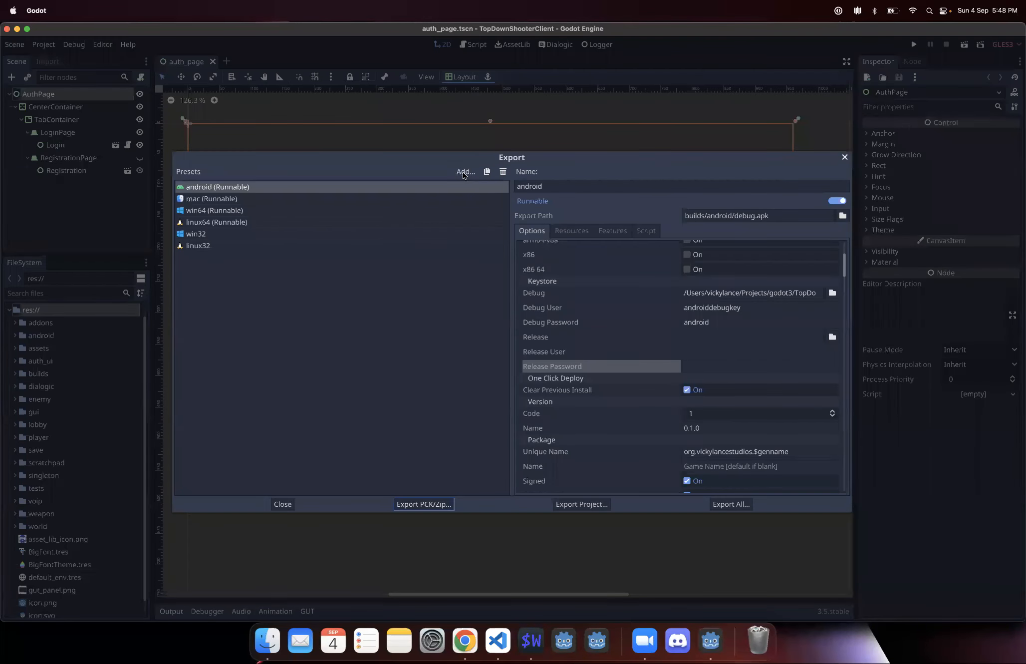
pyautogui.click(466, 172)
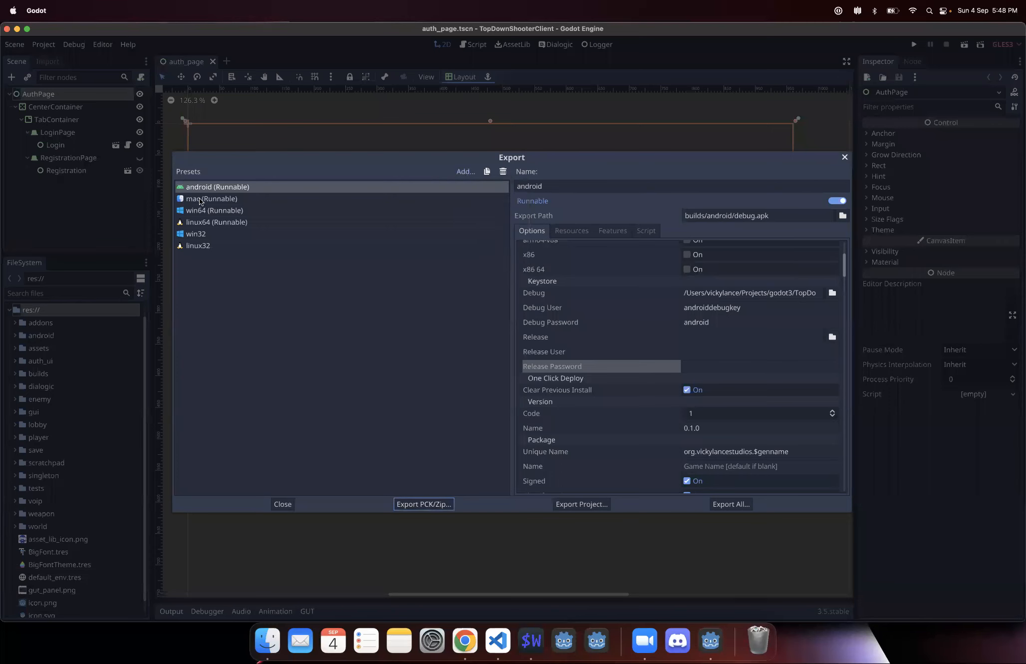
pyautogui.click(215, 211)
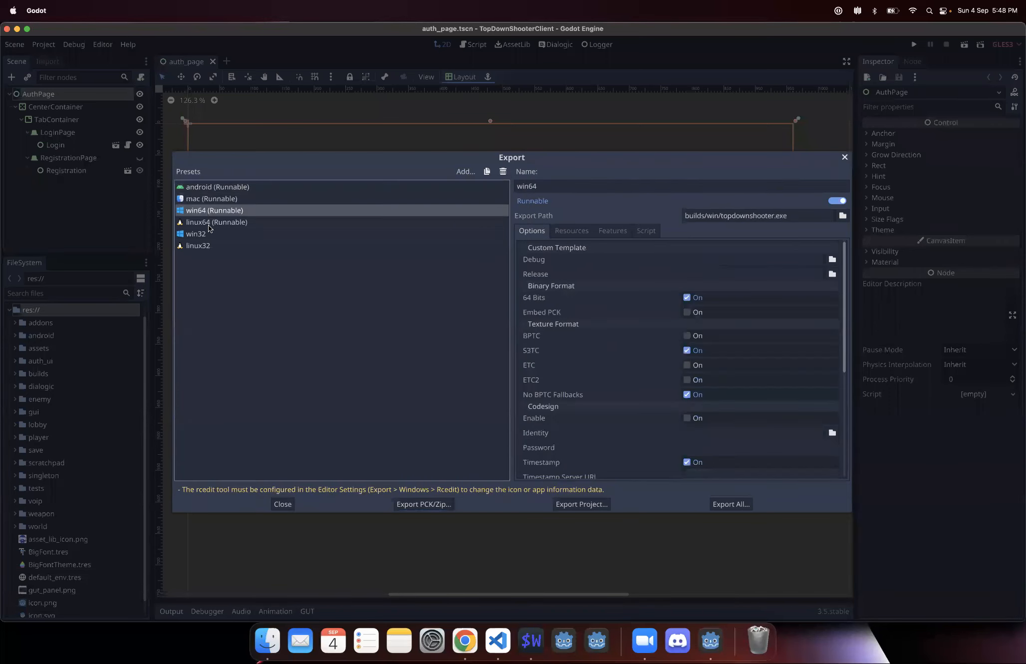
pyautogui.click(196, 234)
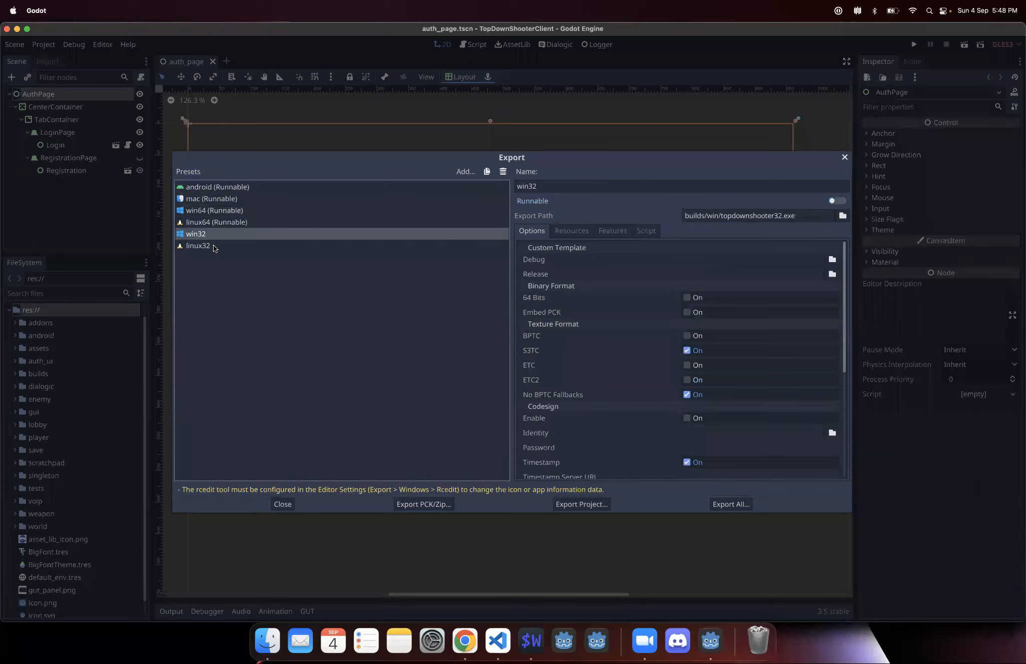
pyautogui.click(198, 246)
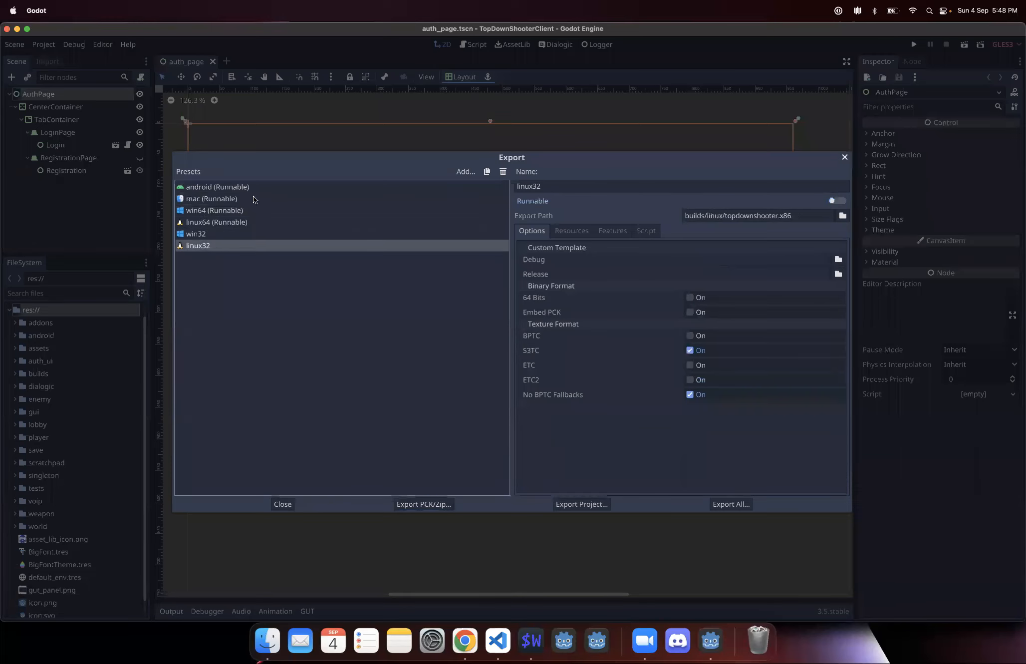
# Review the mac, win64, linux64, win32 and linux32 presets again, then return to VS Code.
pyautogui.click(212, 198)
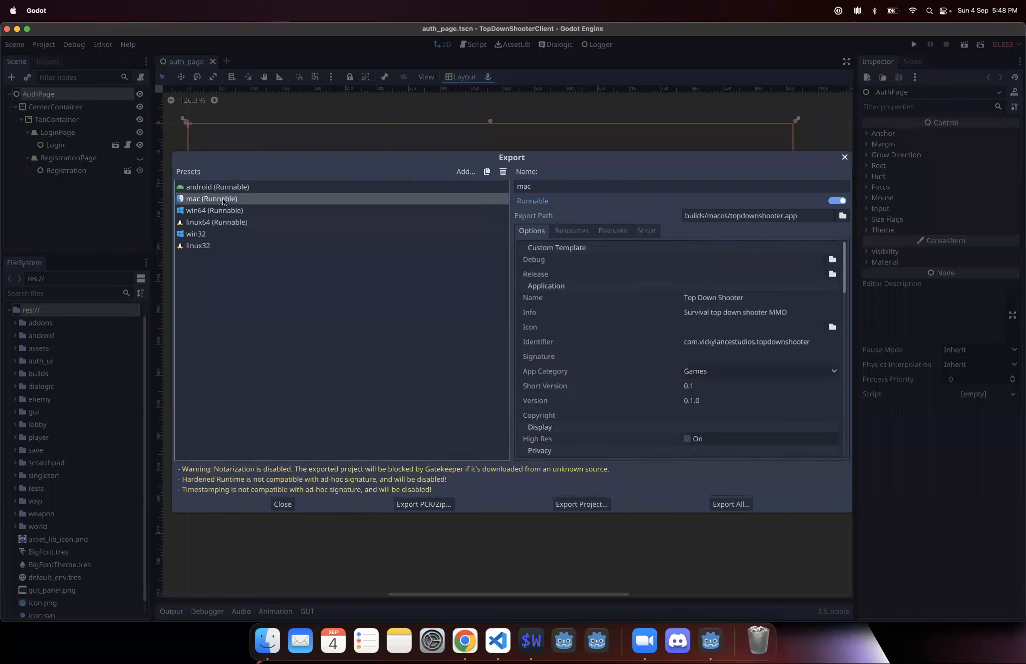
pyautogui.click(214, 210)
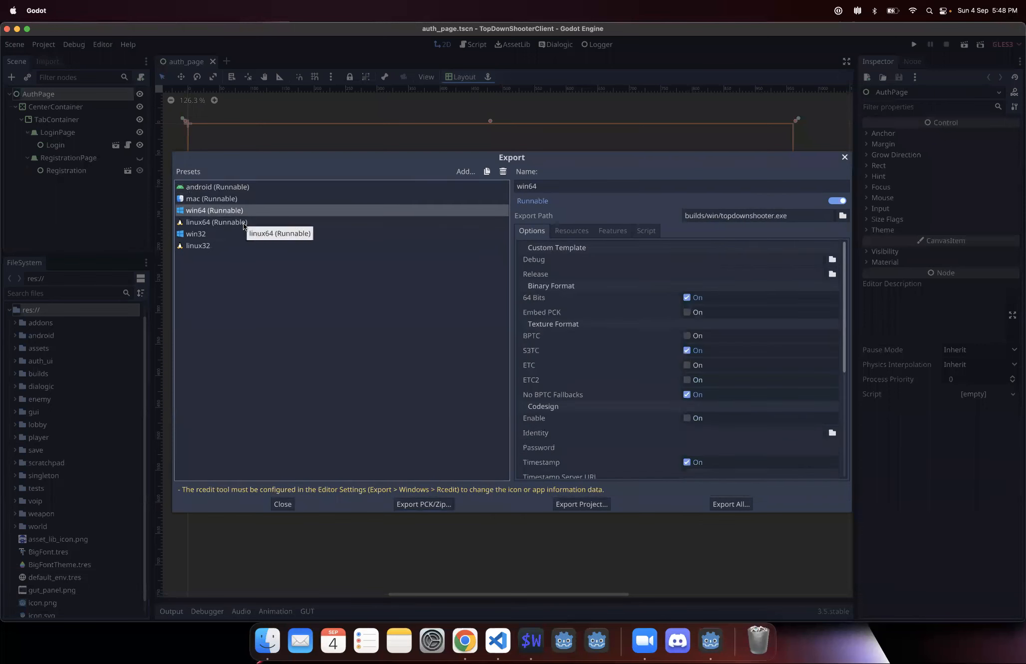
pyautogui.click(216, 223)
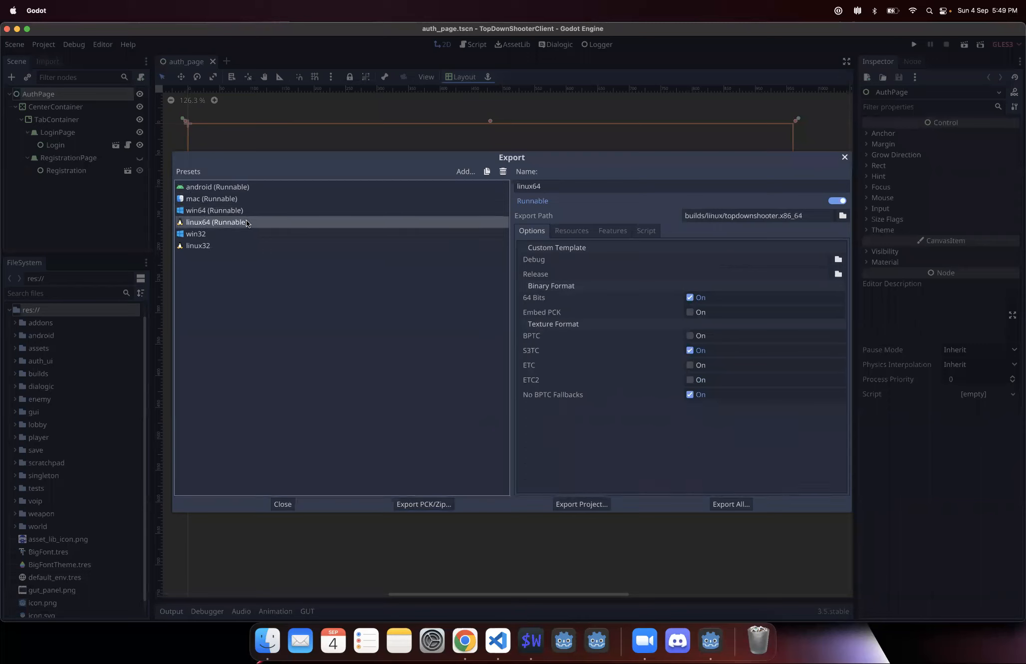
pyautogui.click(196, 234)
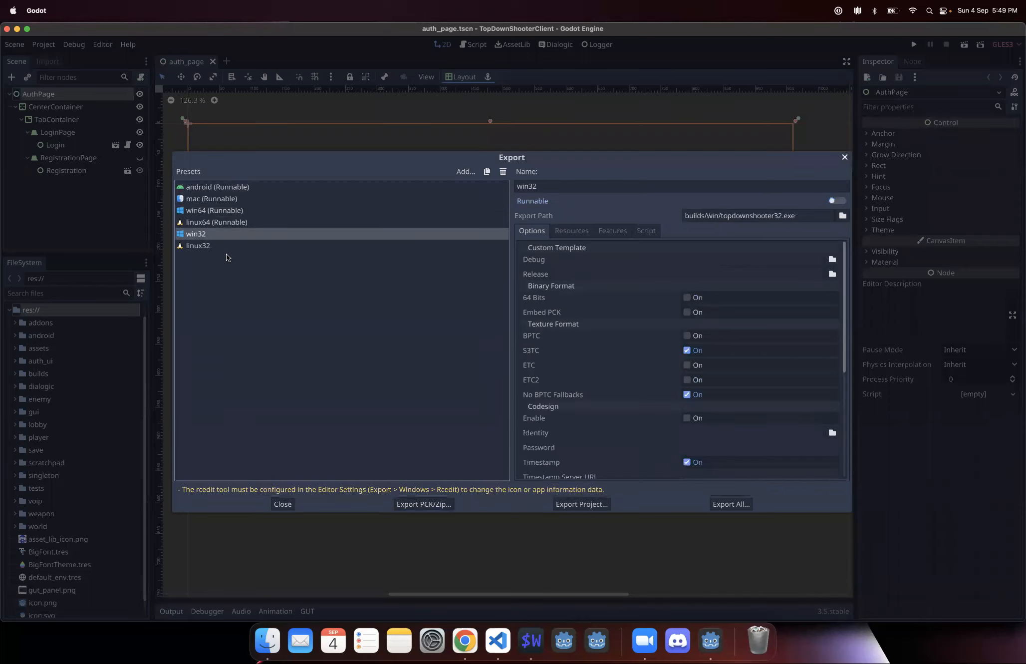
pyautogui.click(198, 246)
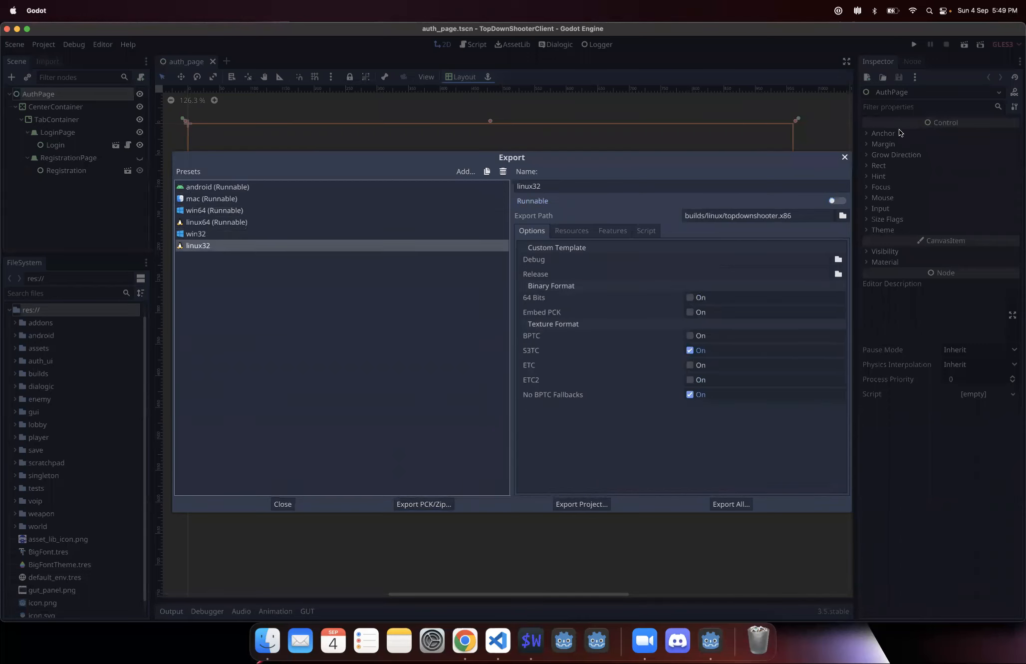
pyautogui.click(214, 210)
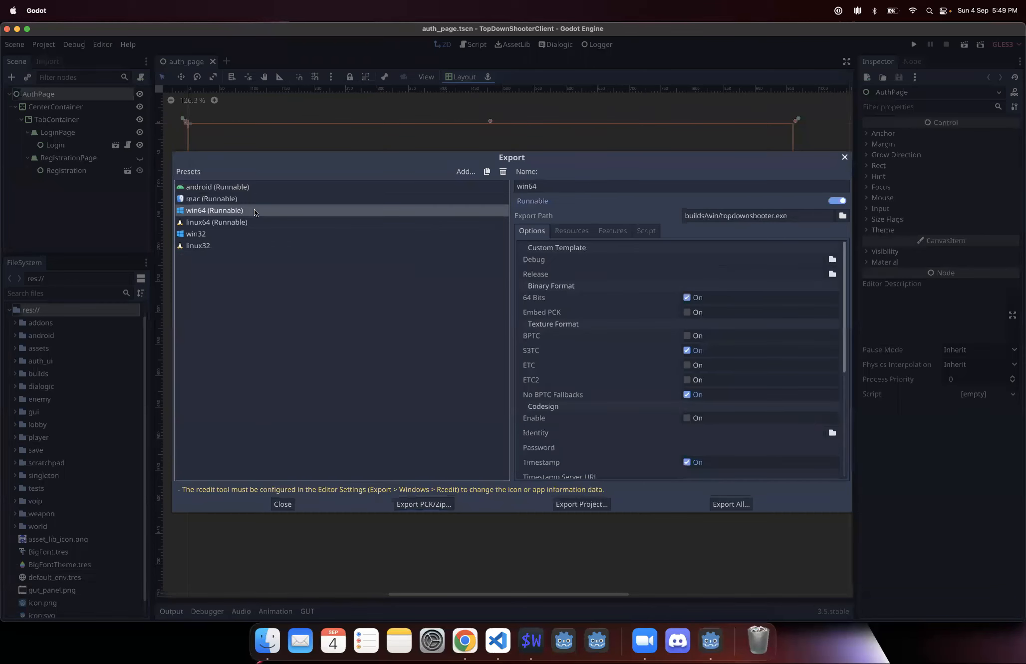
pyautogui.click(211, 198)
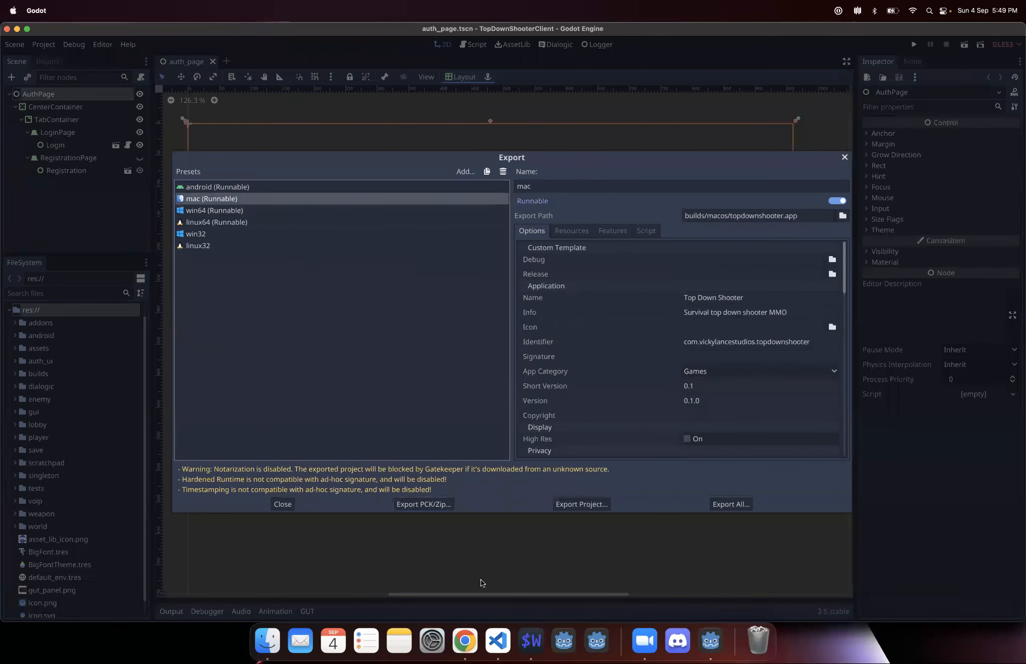
pyautogui.click(497, 640)
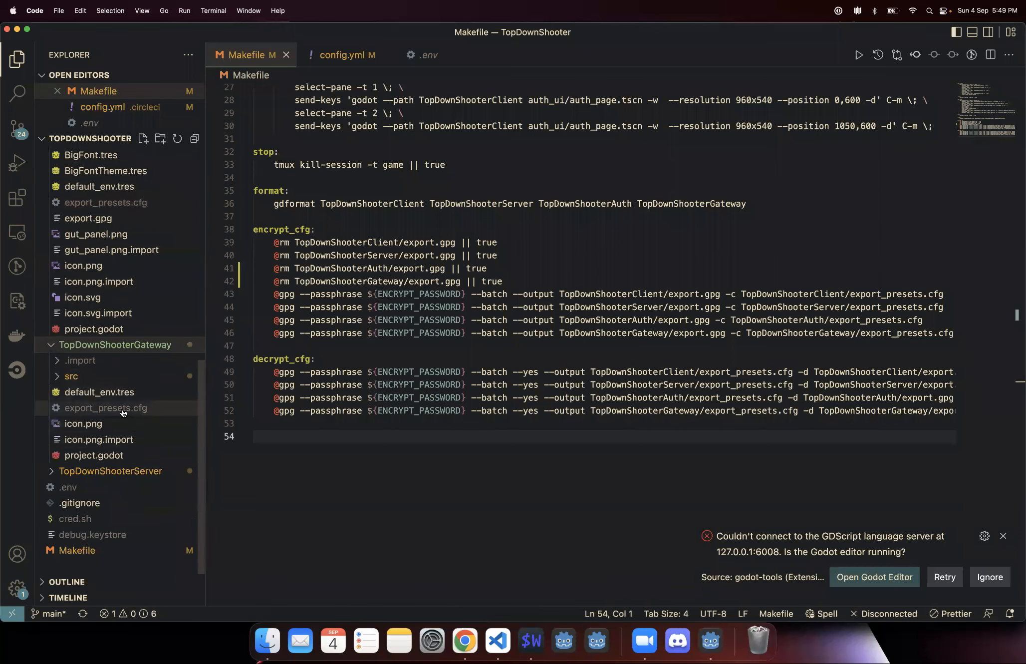
# Preview the Gateway's export_presets.cfg with its single Linux/X11 preset, then return to Godot.
pyautogui.click(106, 407)
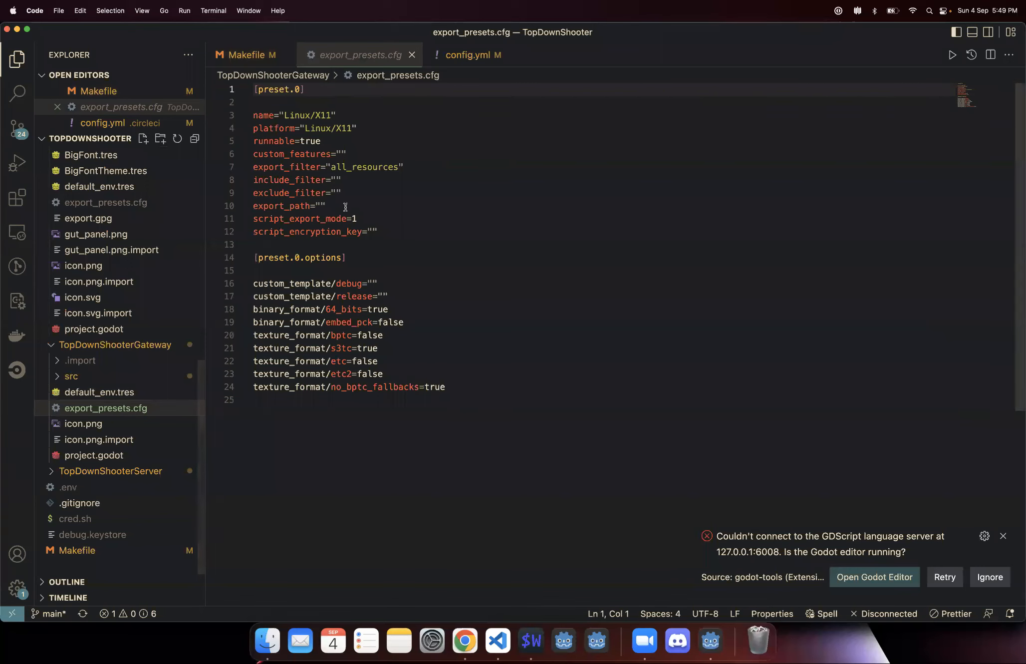
pyautogui.moveTo(465, 402)
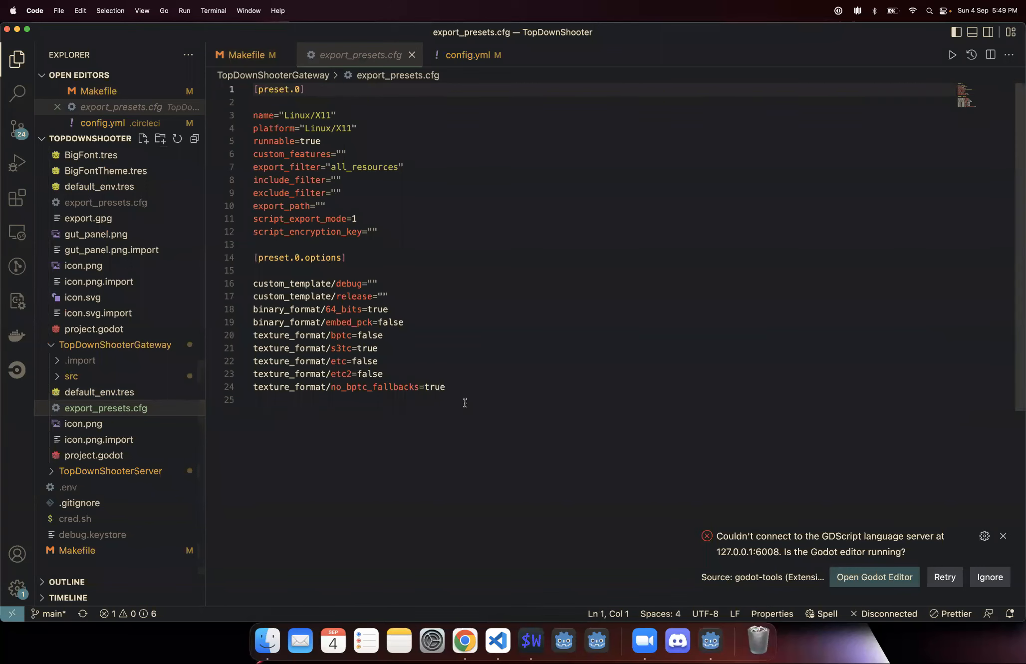
pyautogui.press('cmd+a')
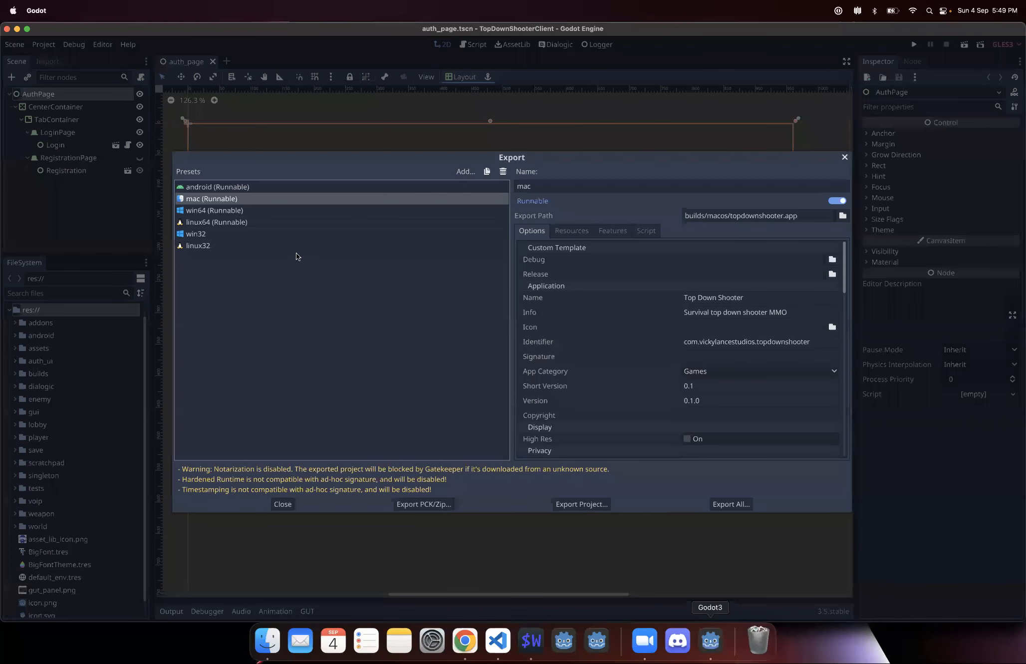
# Inspect the android preset's debug keystore password, release keystore path and empty release password.
pyautogui.click(218, 187)
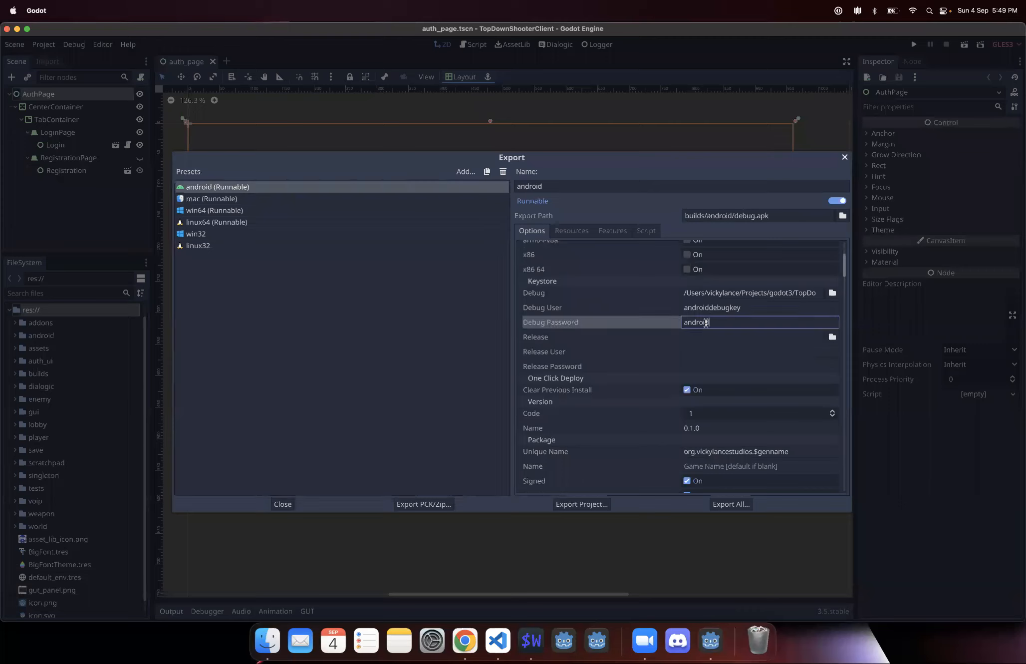
pyautogui.tripleClick(704, 322)
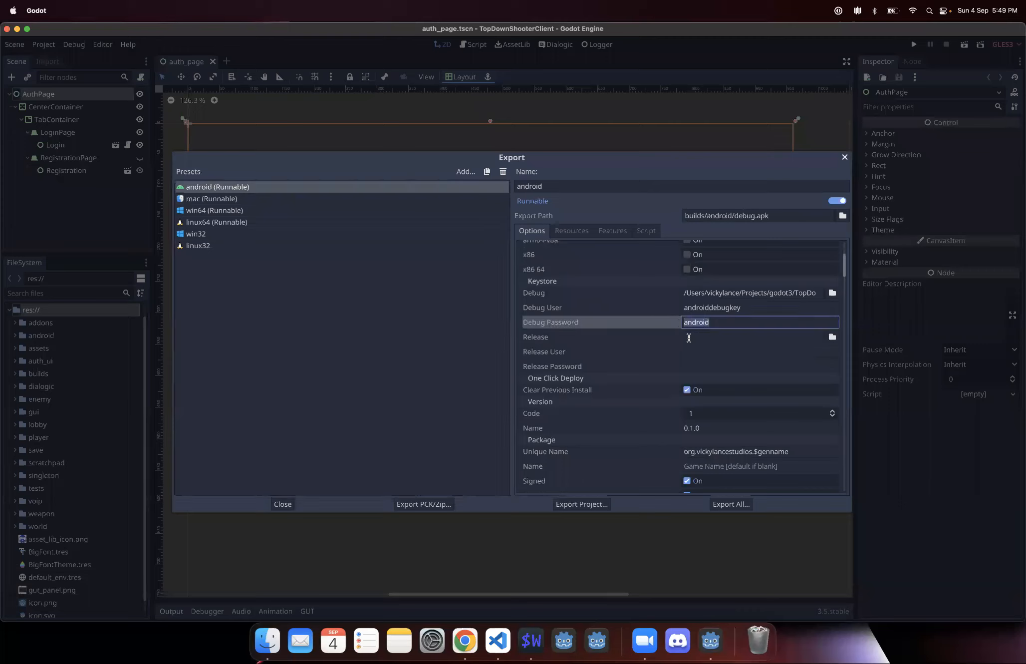
pyautogui.click(751, 337)
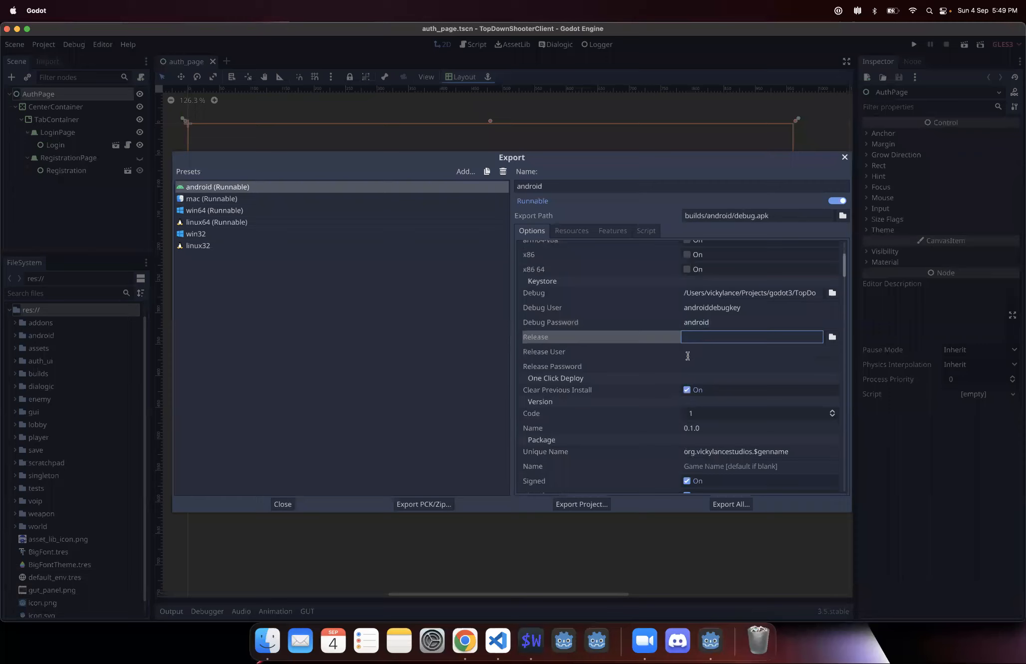
pyautogui.click(760, 366)
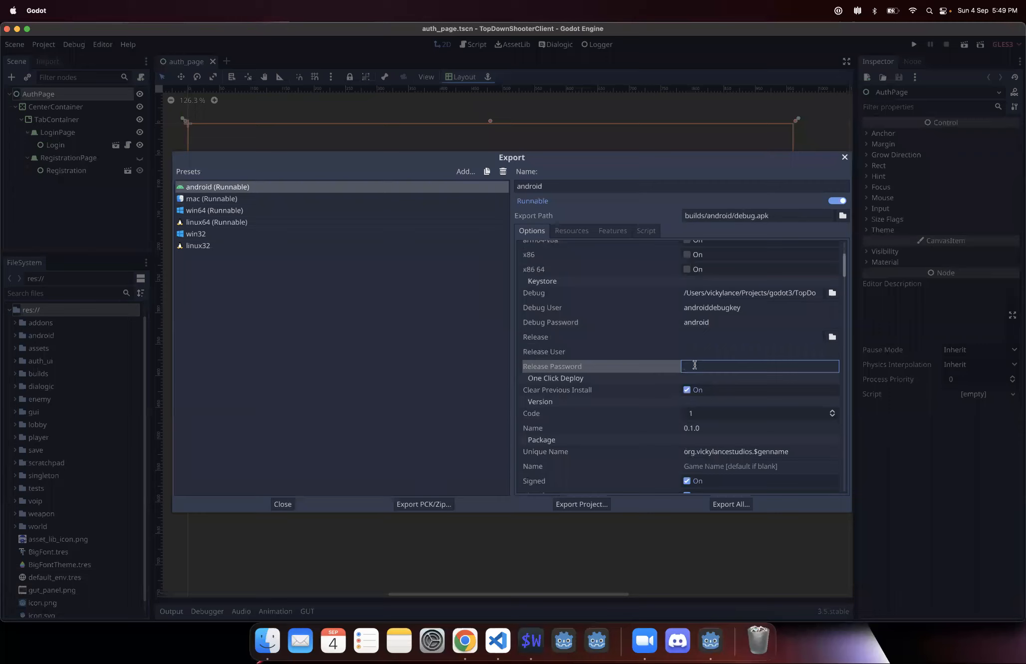
pyautogui.moveTo(354, 206)
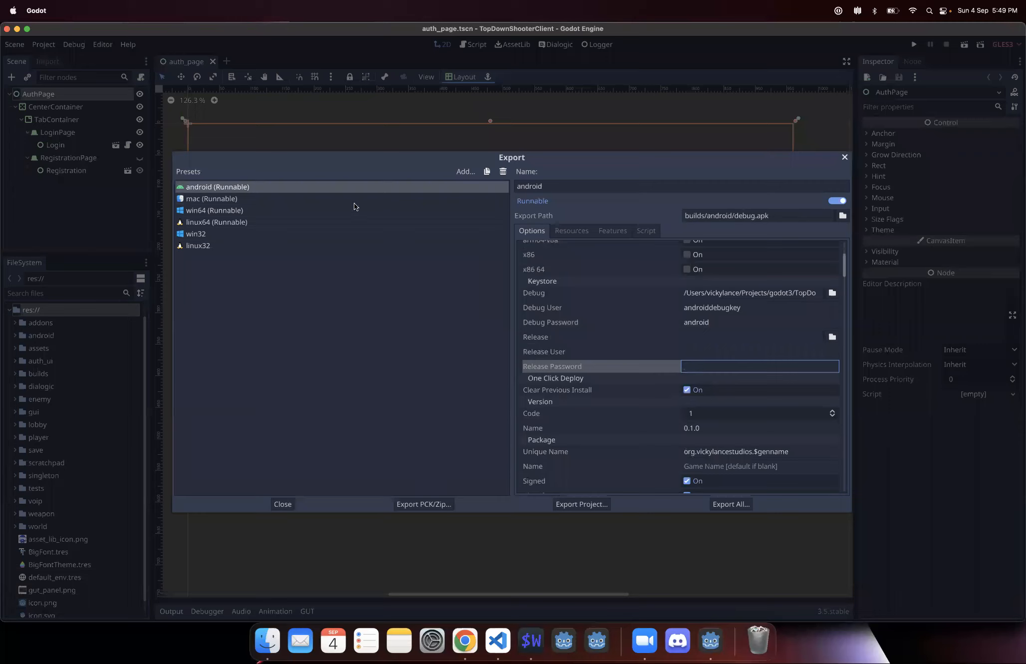
pyautogui.moveTo(541, 517)
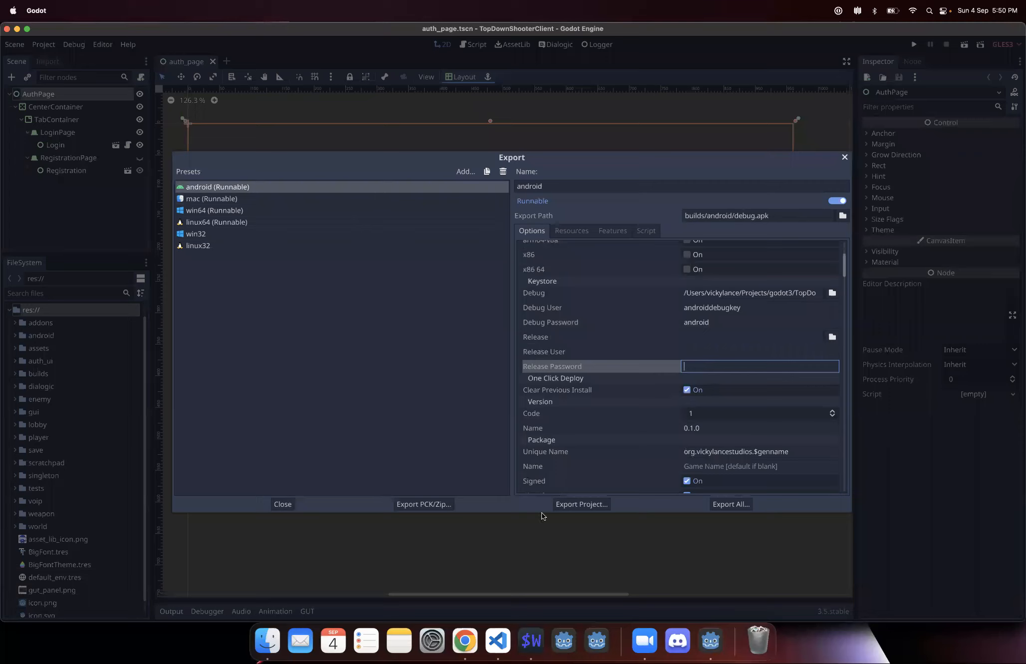
pyautogui.moveTo(532, 640)
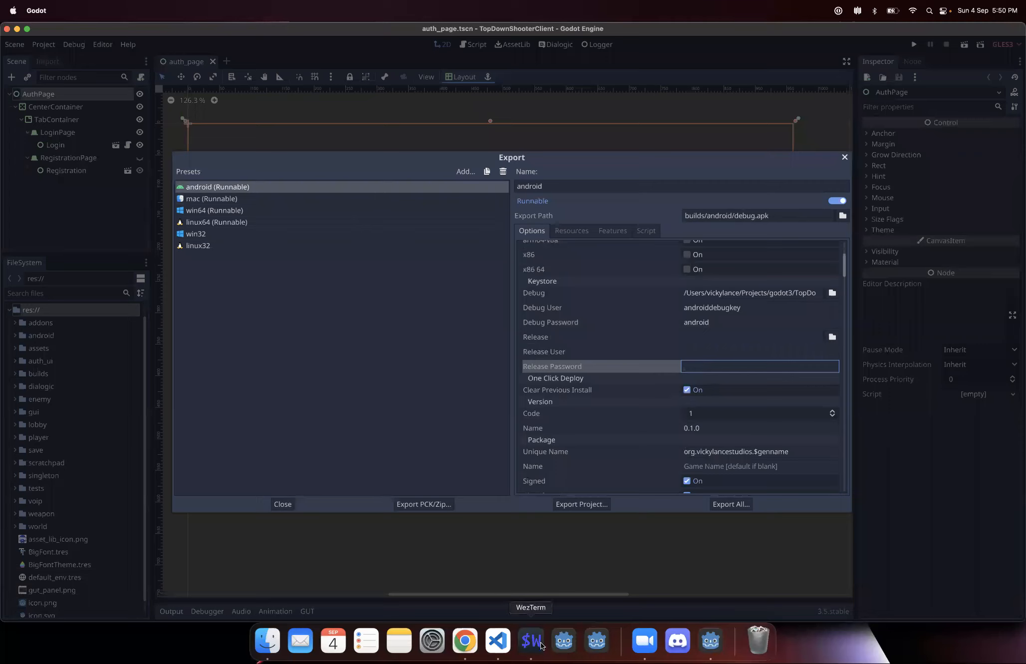
# Expand TopDownShooterServer in the Explorer and open the root .gitignore.
pyautogui.click(497, 641)
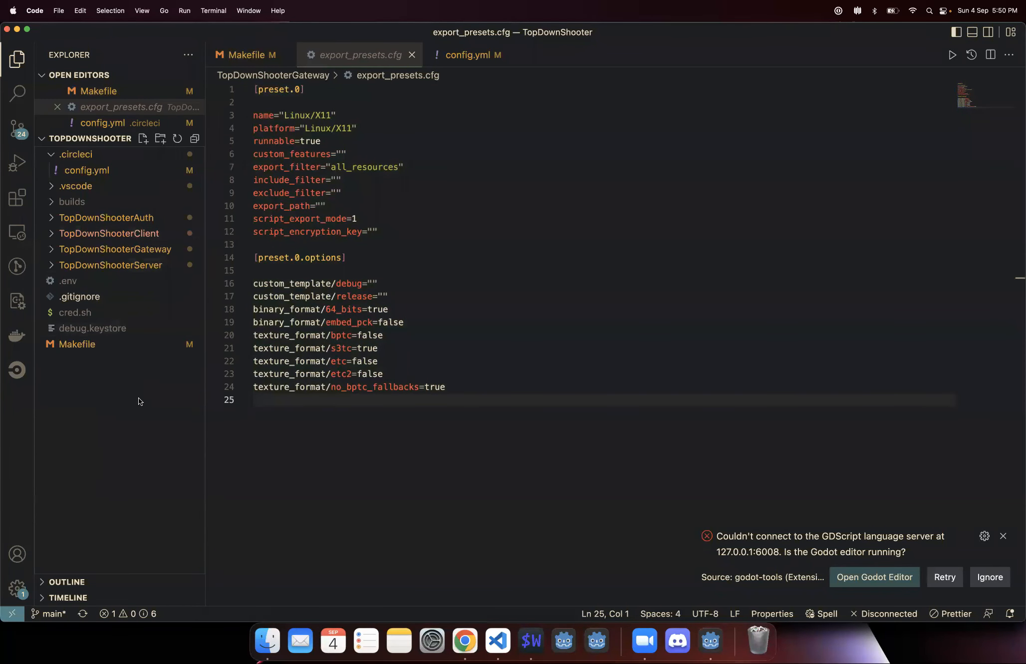
pyautogui.click(111, 265)
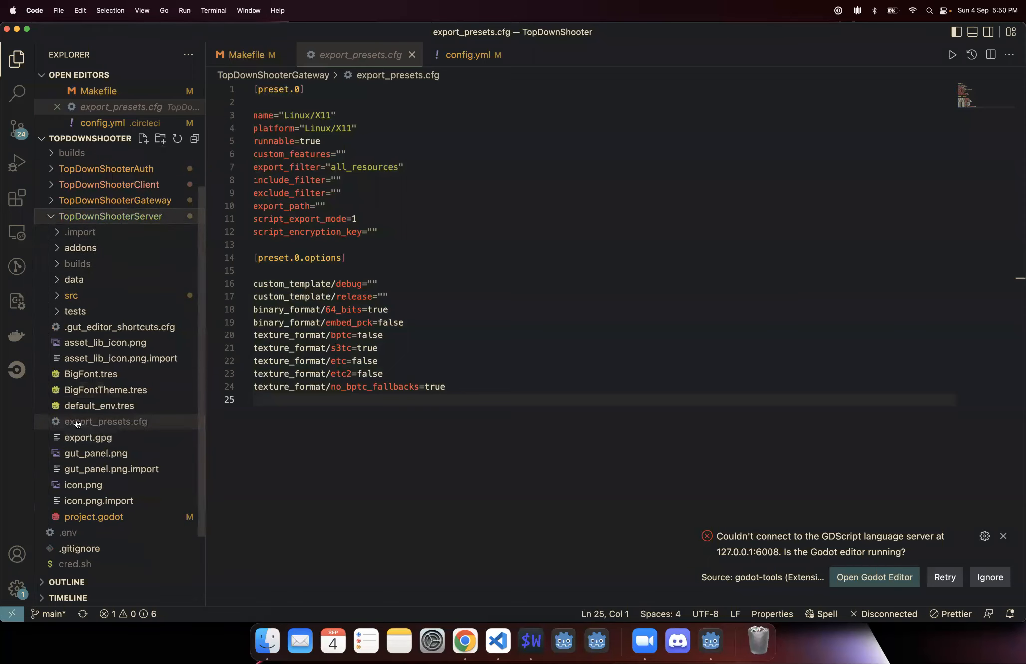
pyautogui.moveTo(111, 422)
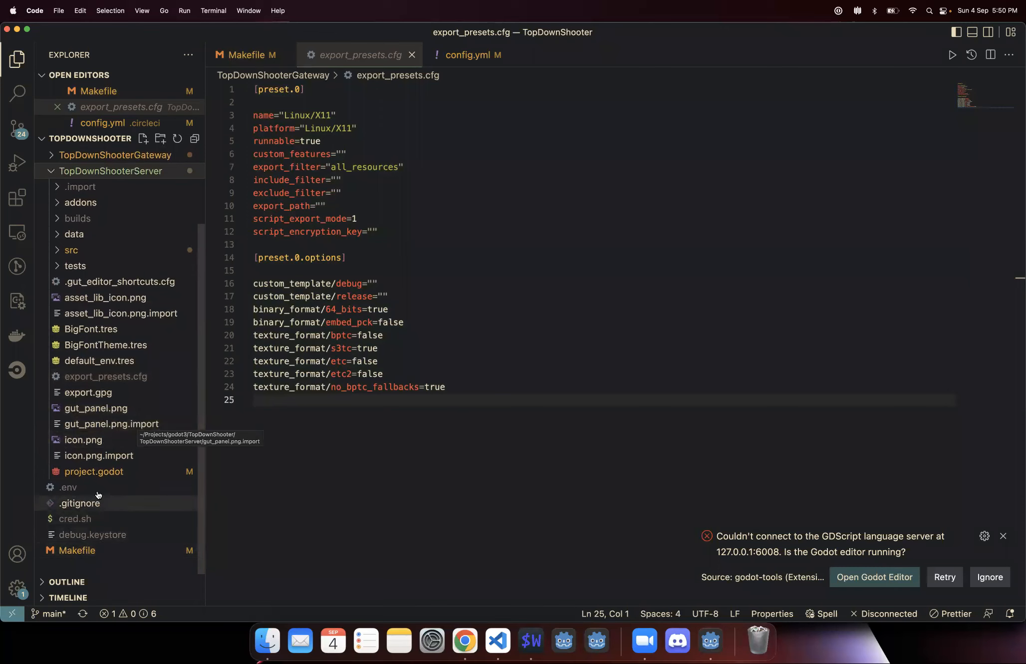
pyautogui.click(80, 503)
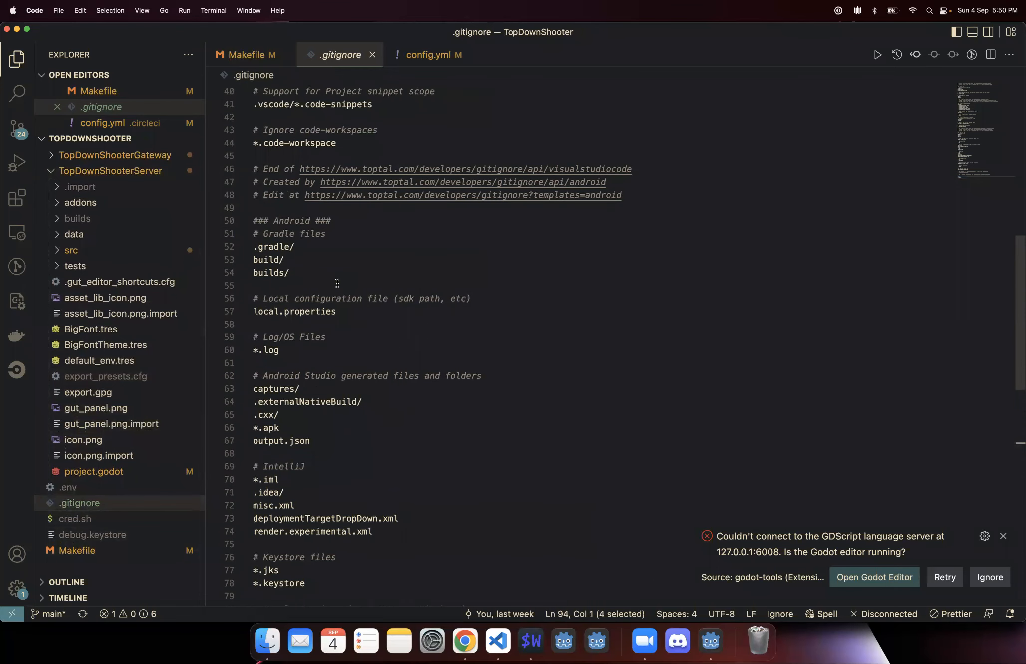
# Search the .gitignore for 'cfg' to find export.cfg and export_presets.cfg, then switch to Chrome.
pyautogui.press('Cmd+f')
pyautogui.write('cfg')
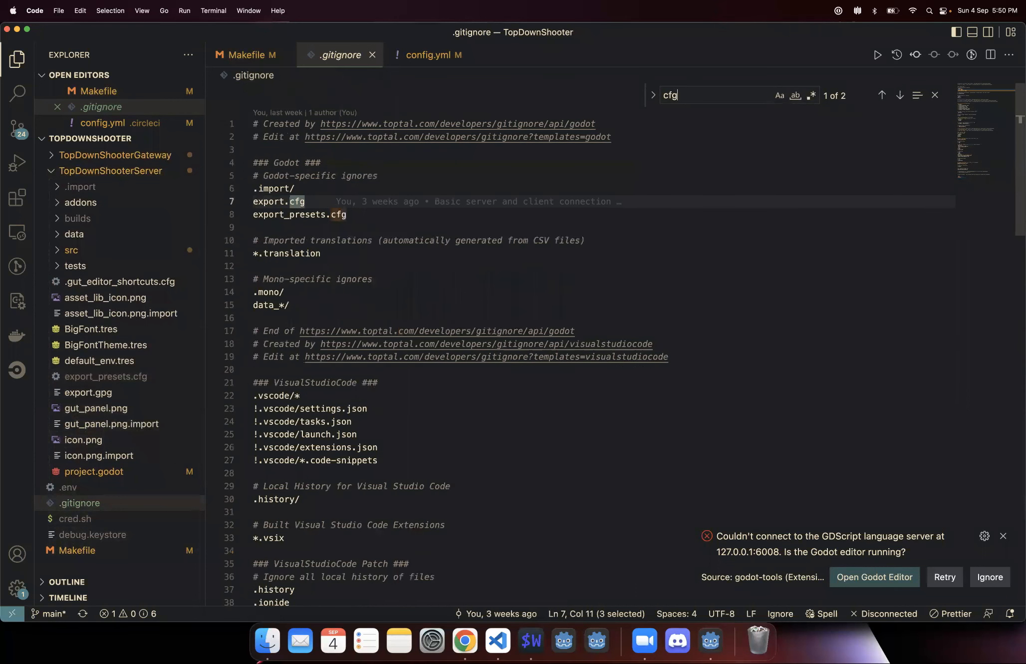
pyautogui.click(900, 95)
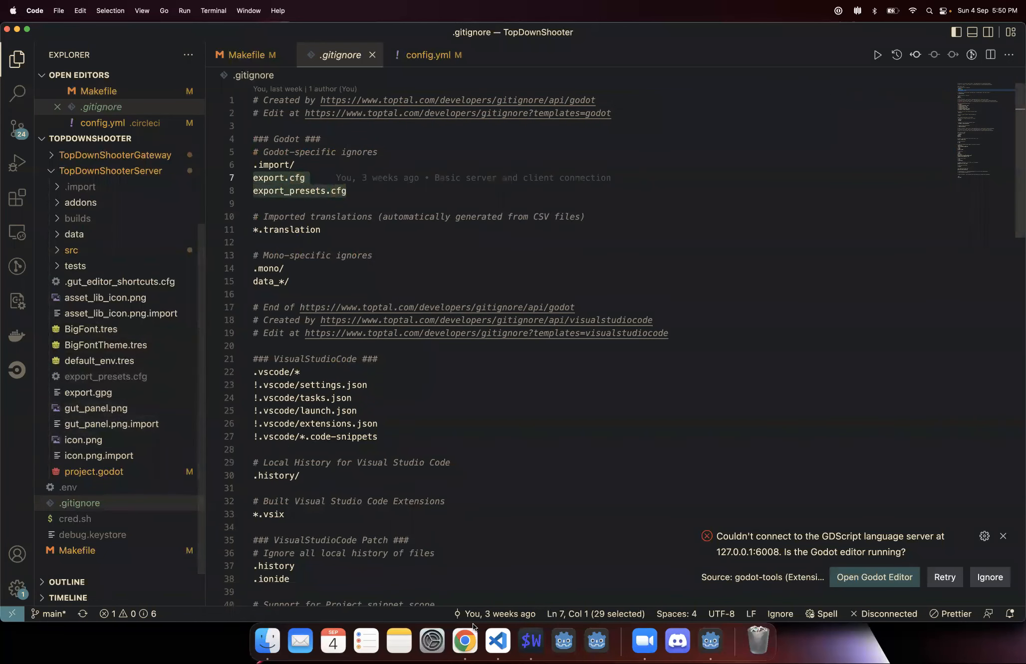
pyautogui.click(464, 641)
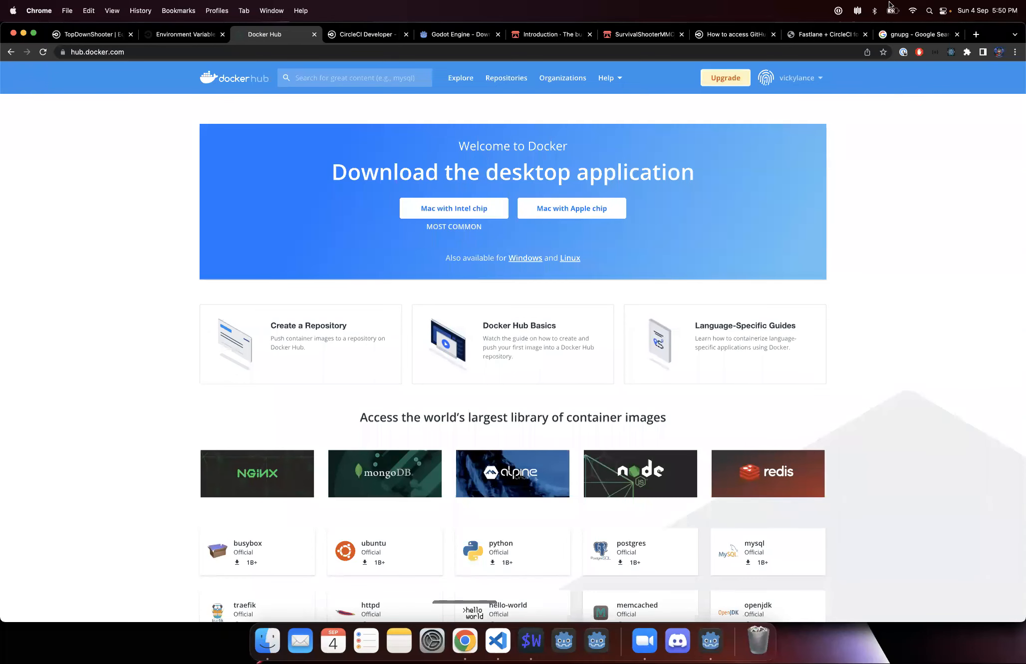
# View Google results for gnupg and the GNU Privacy Guard overview, then bring up WezTerm.
pyautogui.click(919, 34)
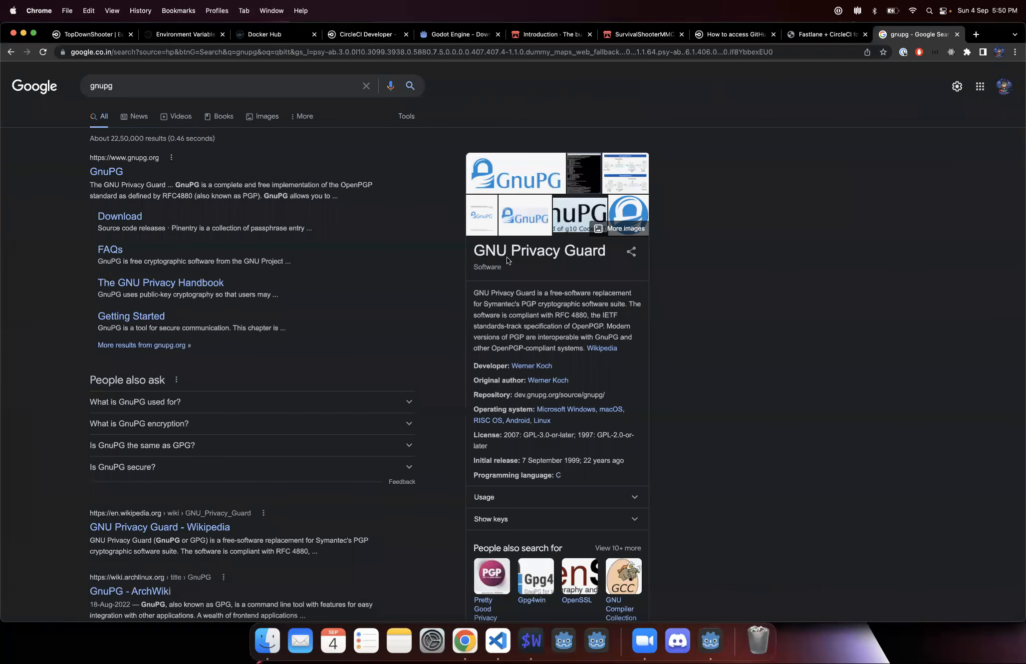
pyautogui.moveTo(414, 296)
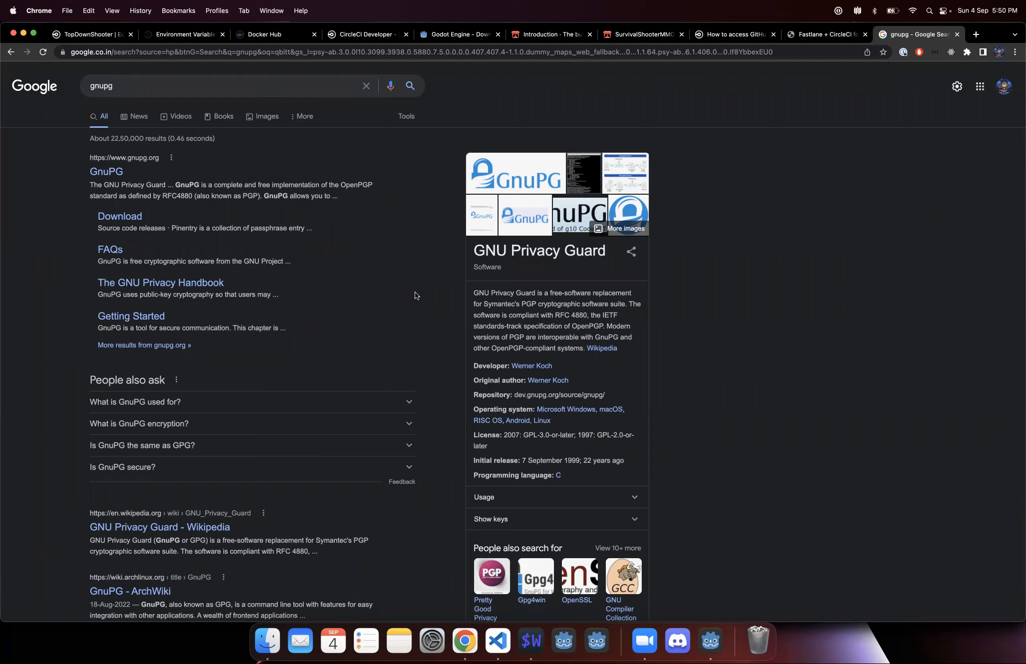
pyautogui.moveTo(431, 272)
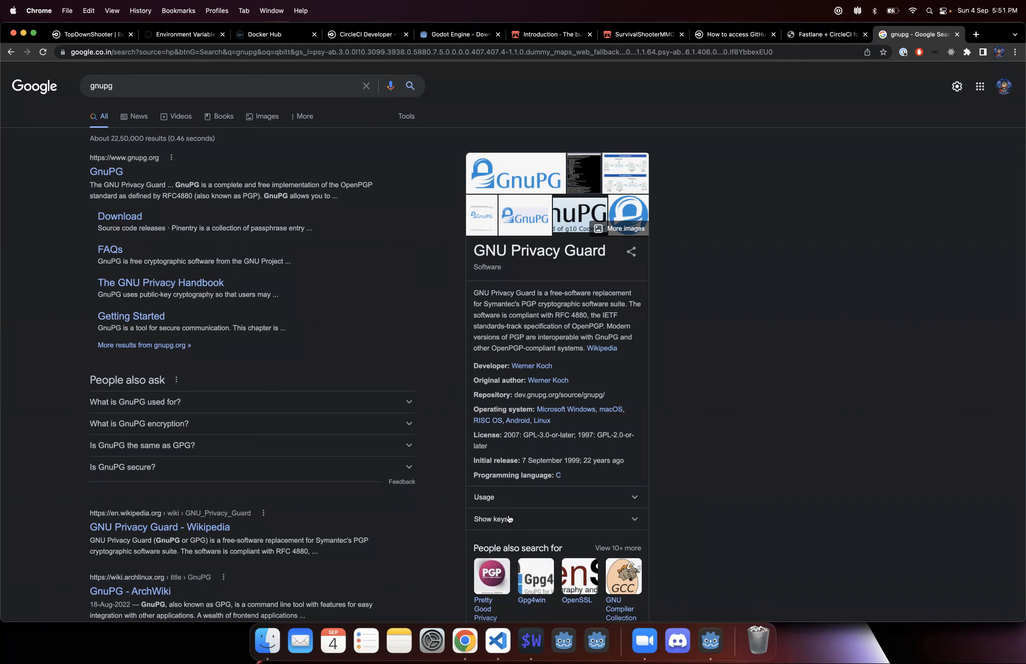
pyautogui.moveTo(563, 434)
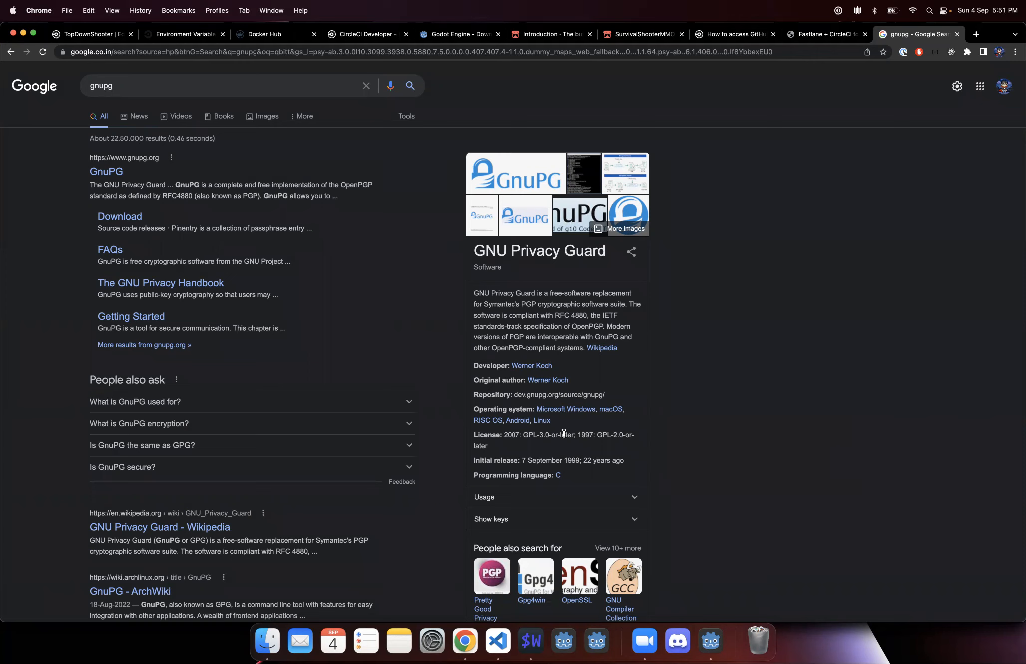
pyautogui.moveTo(574, 263)
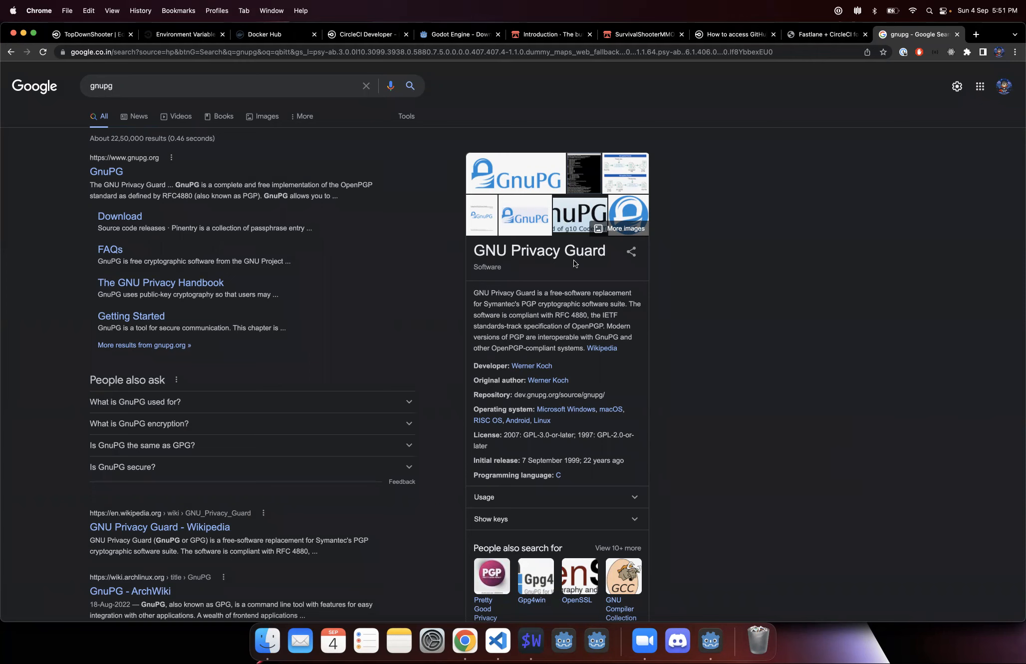
pyautogui.click(530, 640)
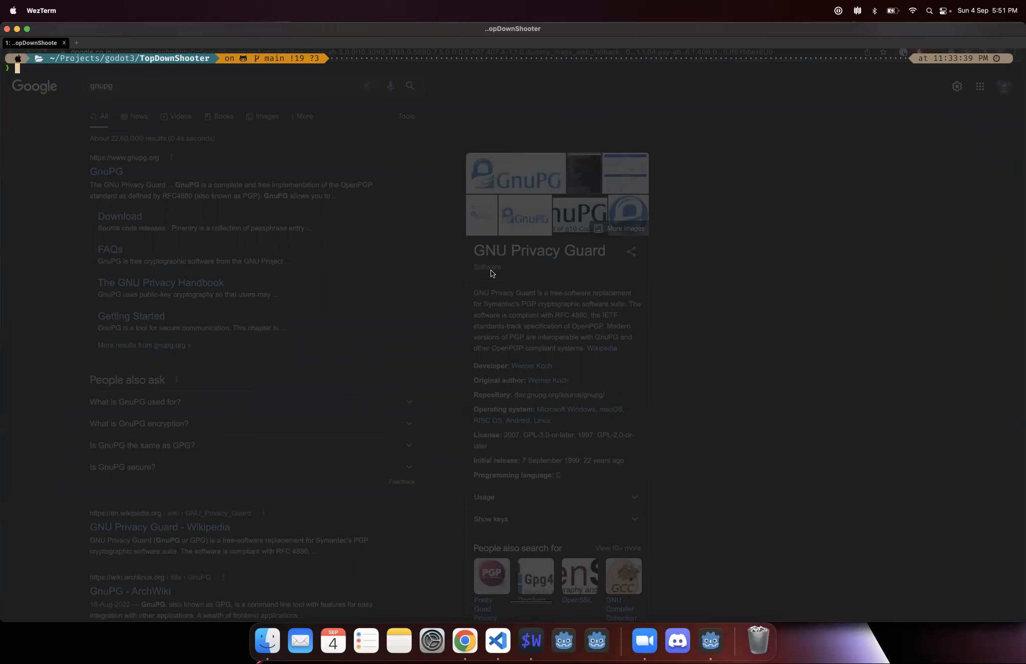
# Enter a gpg --passphrase ${ENCRYPT_PASSWORD} batch encryption command in WezTerm, then return to VS Code.
pyautogui.write('gpg --passphrase ${ENCRYPT_PASSWORD} --batch --yes --output TopDownShooterClient/export_presets.cfg -d TopDownShooterClient/export.gpg')
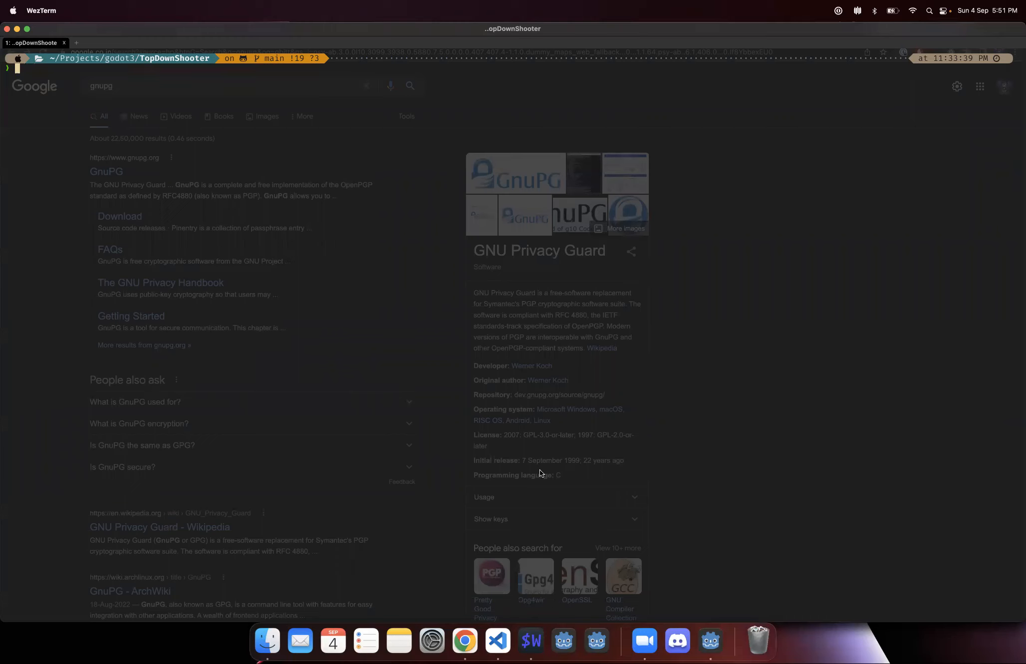
pyautogui.moveTo(497, 640)
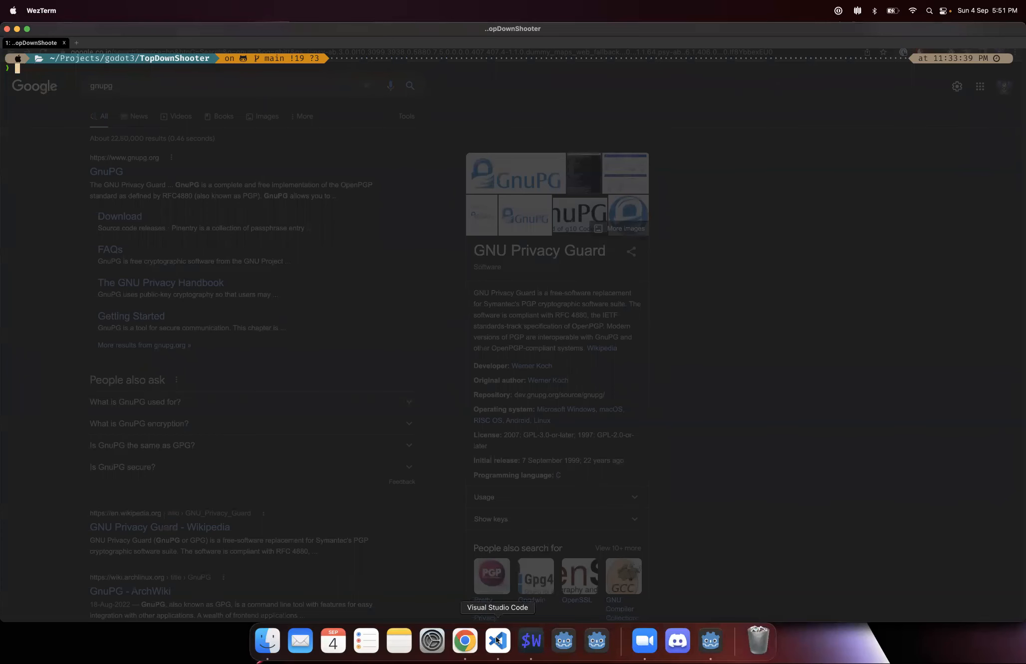
pyautogui.click(496, 641)
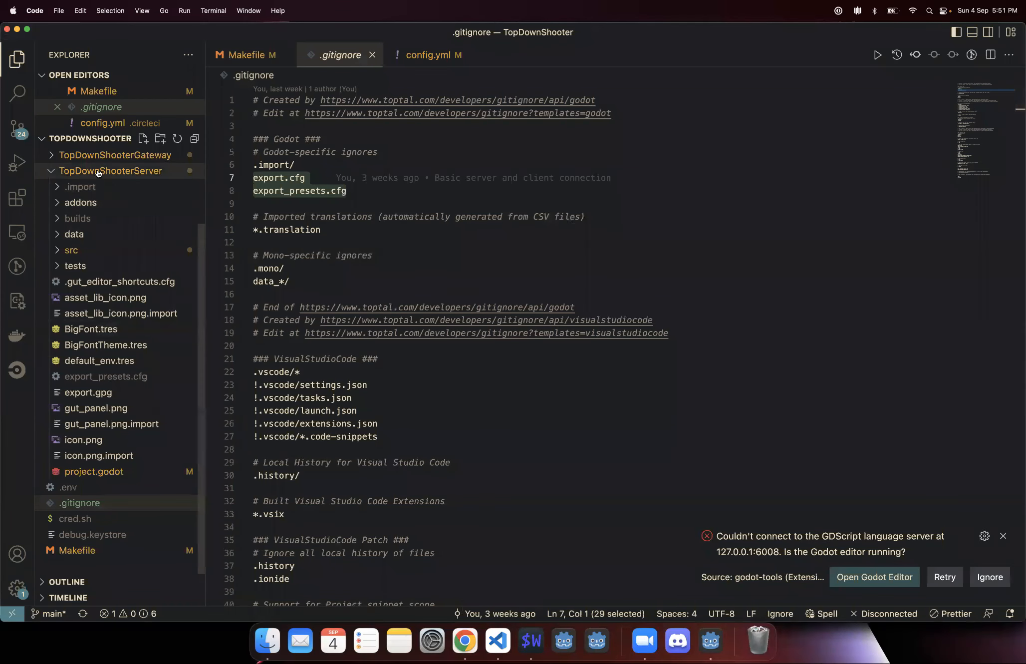
# Highlight the gpg, cfg and ENCRYPT_PASSWORD occurrences in the Makefile's encrypt_cfg and decrypt_cfg targets.
pyautogui.click(246, 55)
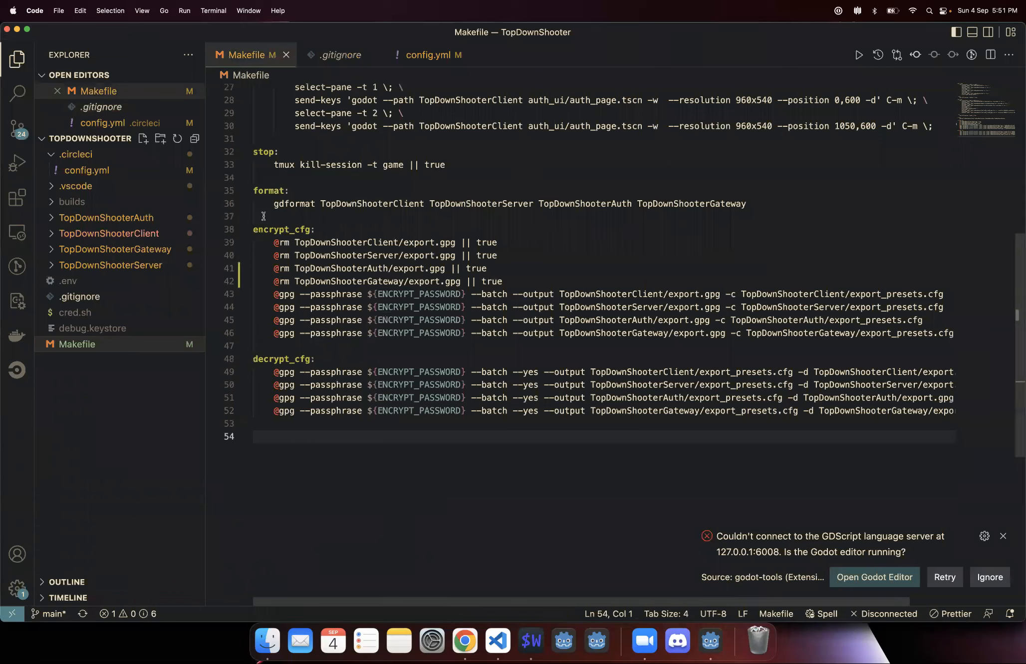
pyautogui.doubleClick(283, 230)
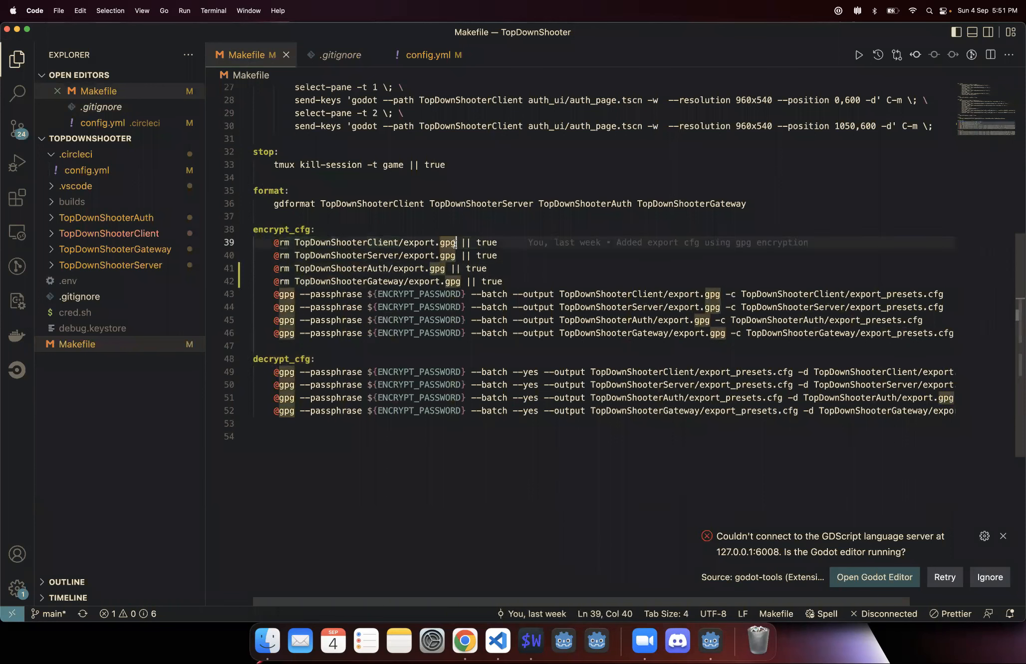
pyautogui.doubleClick(425, 242)
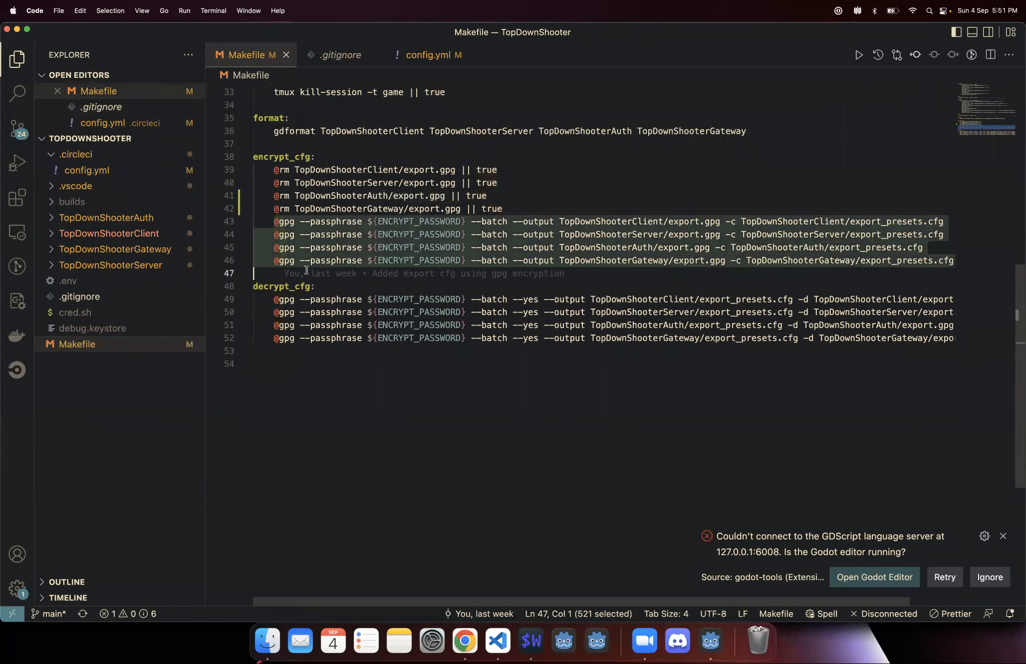
pyautogui.hscroll(3)
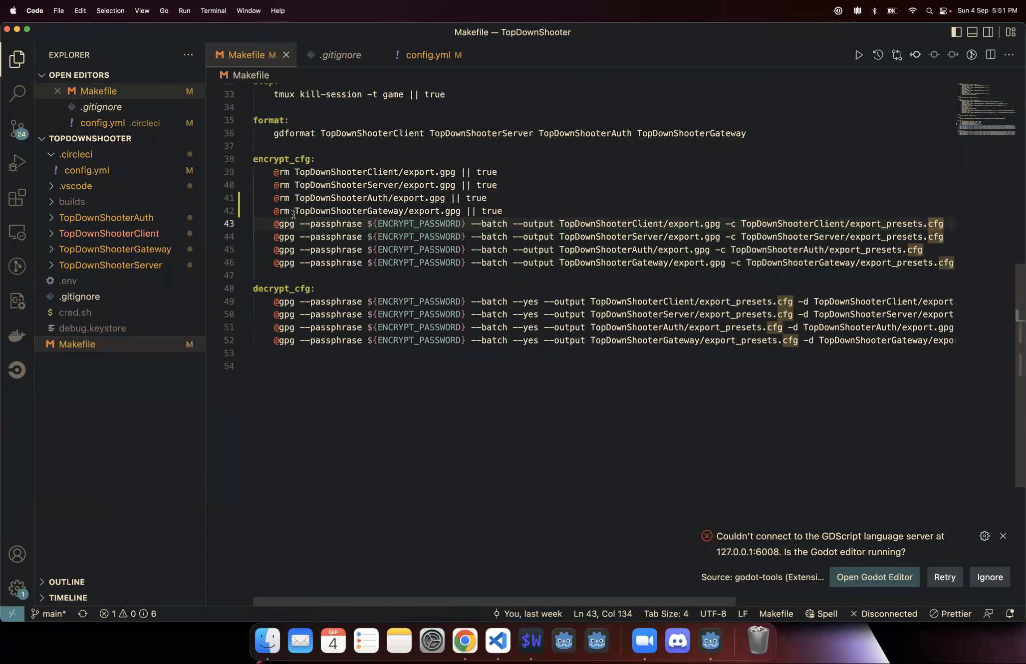
pyautogui.doubleClick(284, 227)
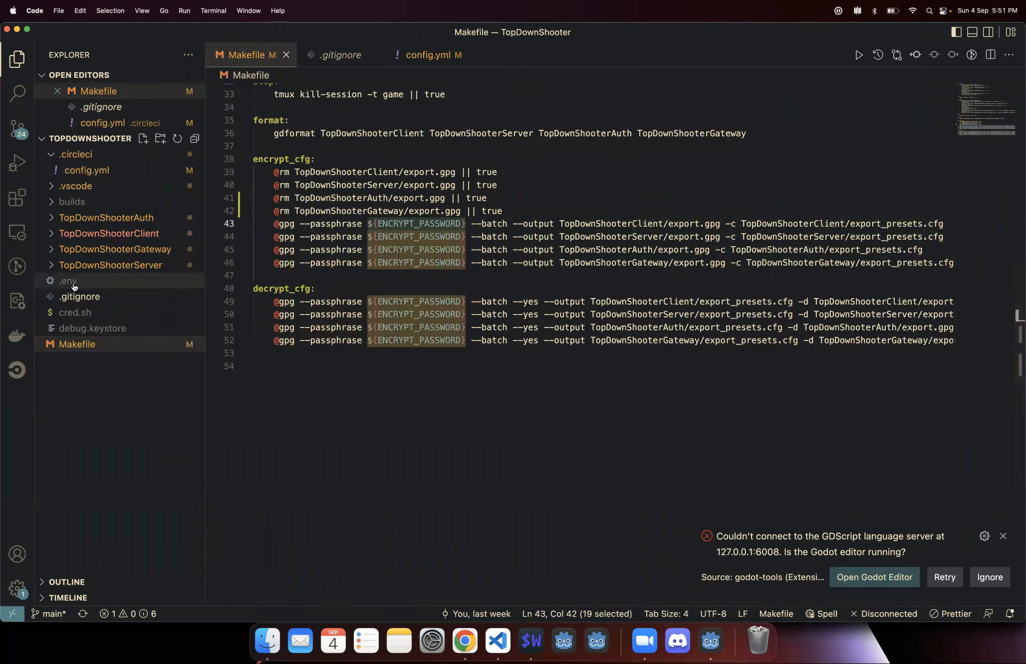
pyautogui.click(68, 280)
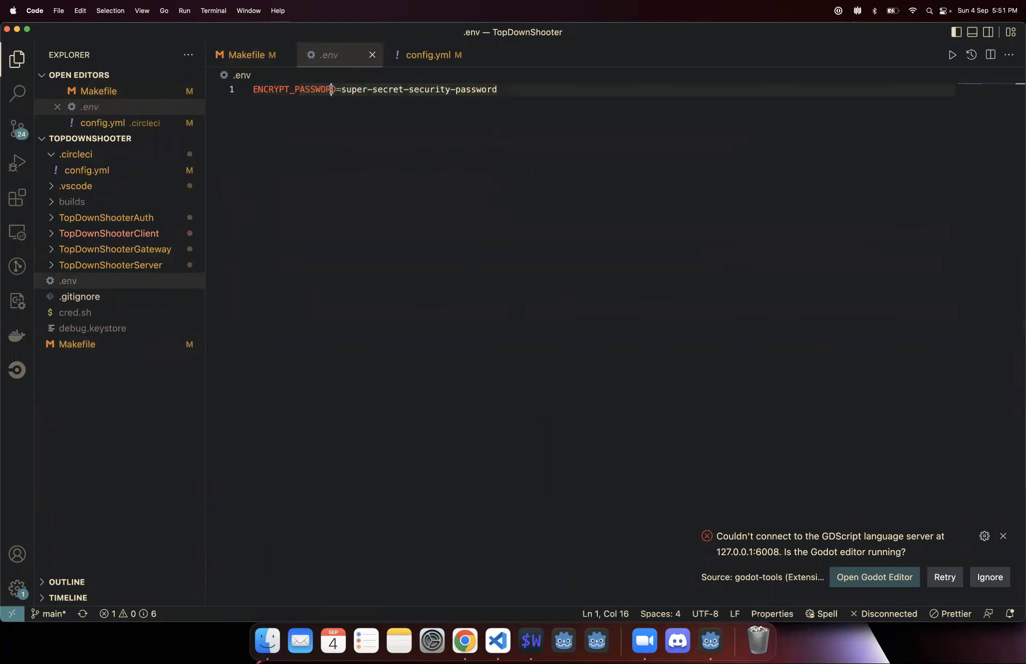
pyautogui.doubleClick(294, 89)
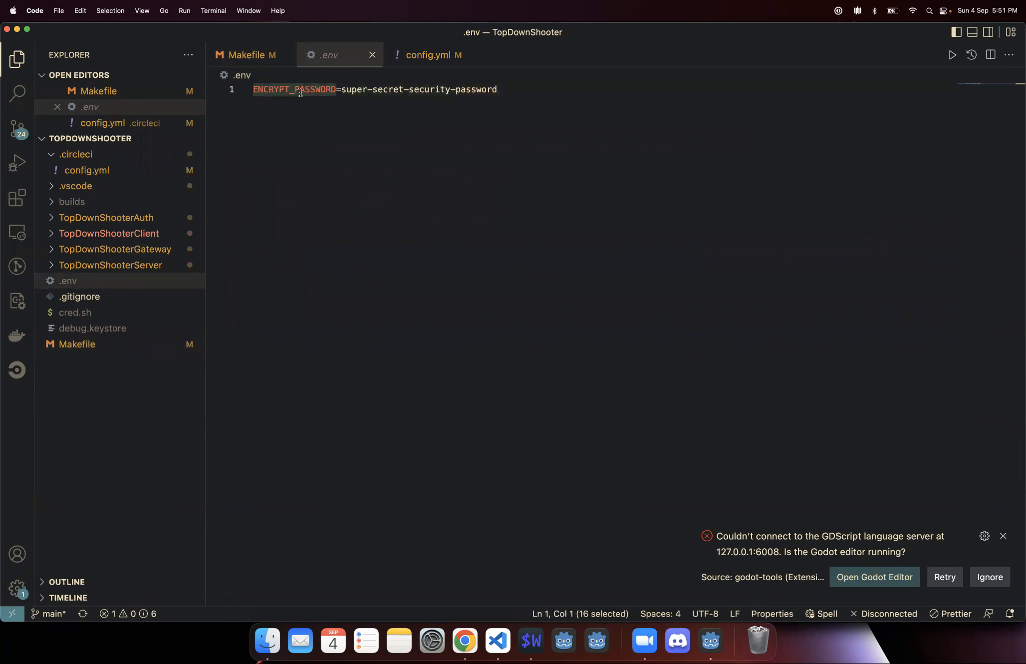
pyautogui.click(246, 54)
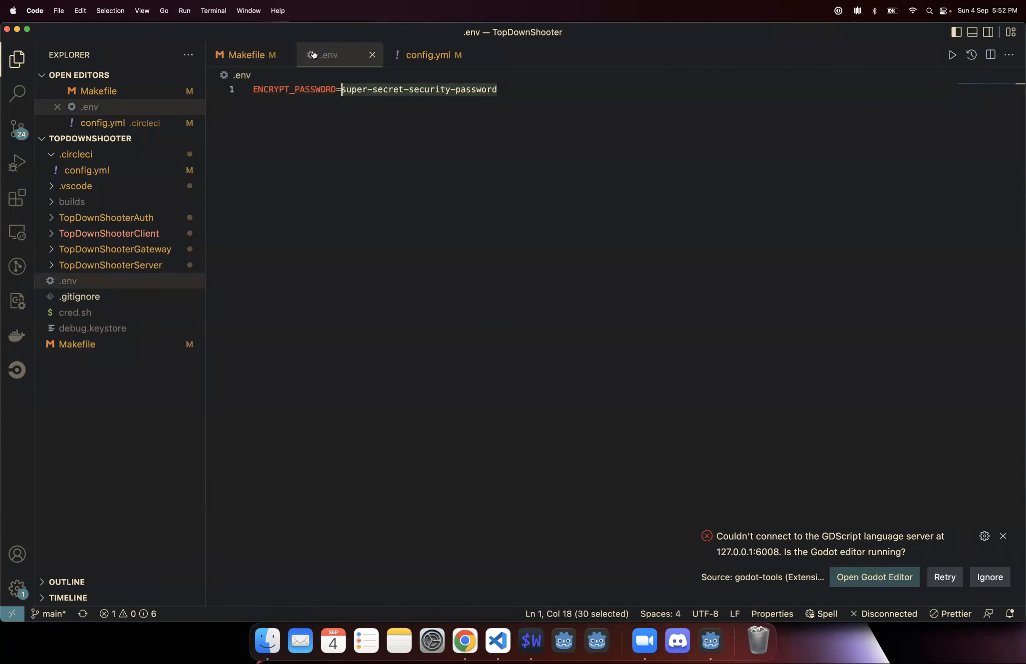
pyautogui.click(245, 54)
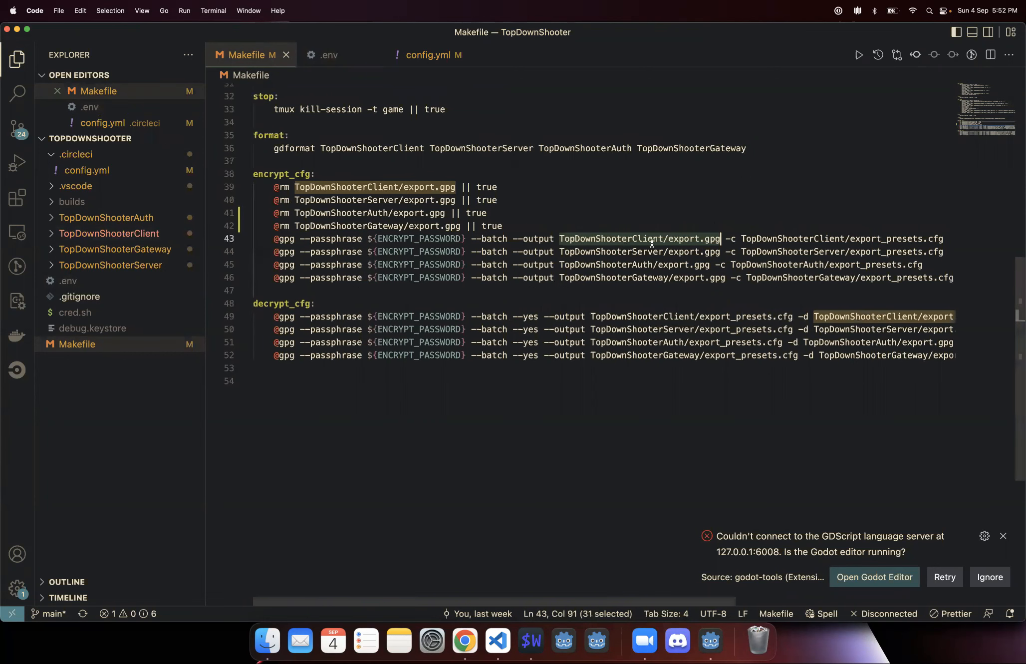
pyautogui.hscroll(3)
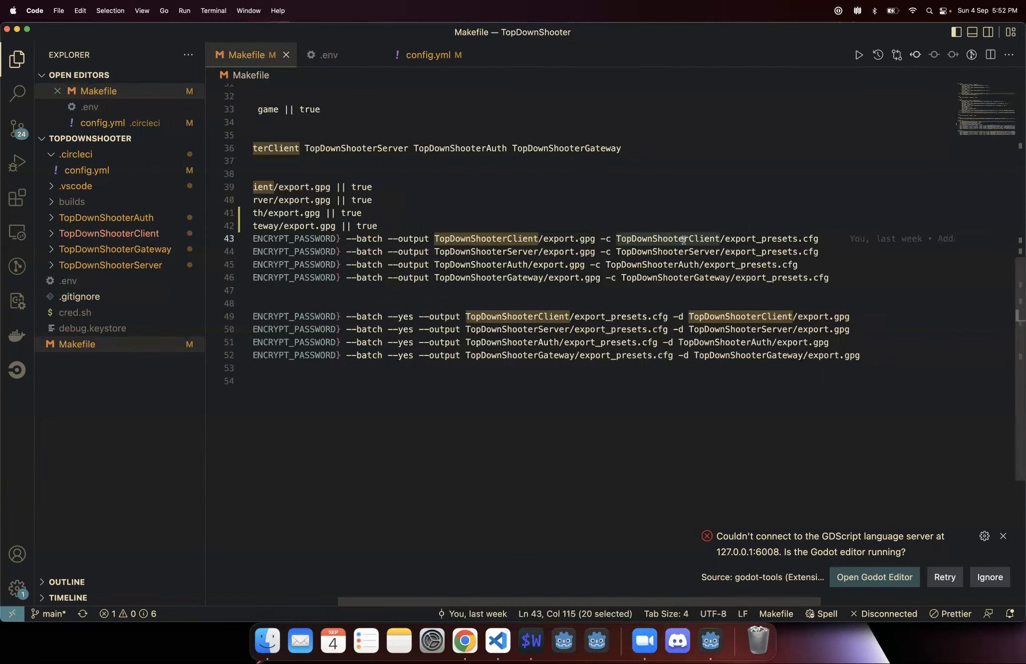
pyautogui.click(723, 238)
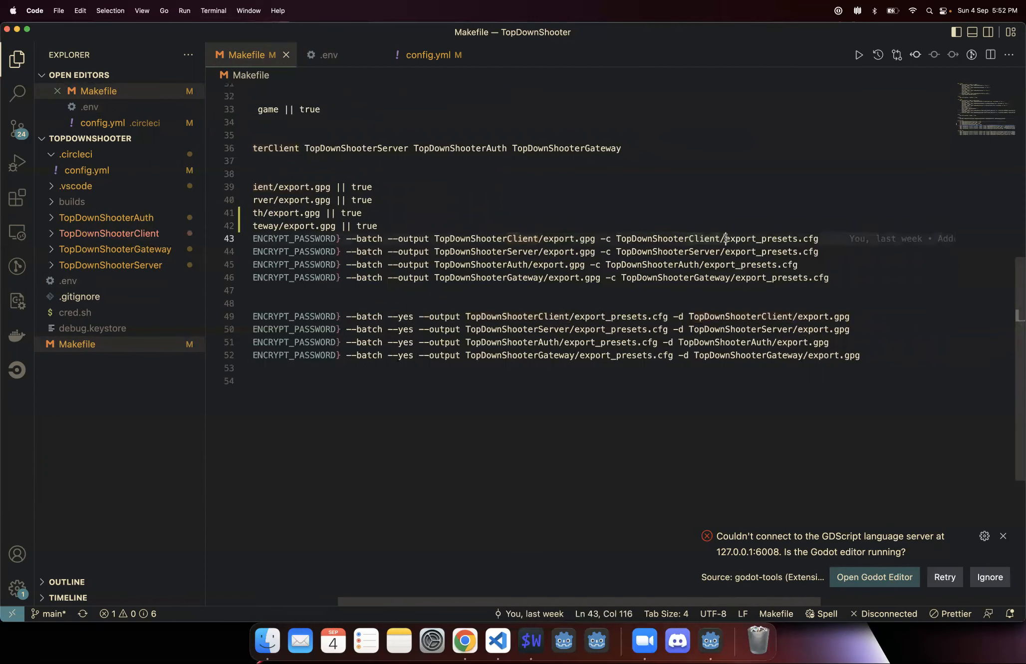
pyautogui.doubleClick(771, 238)
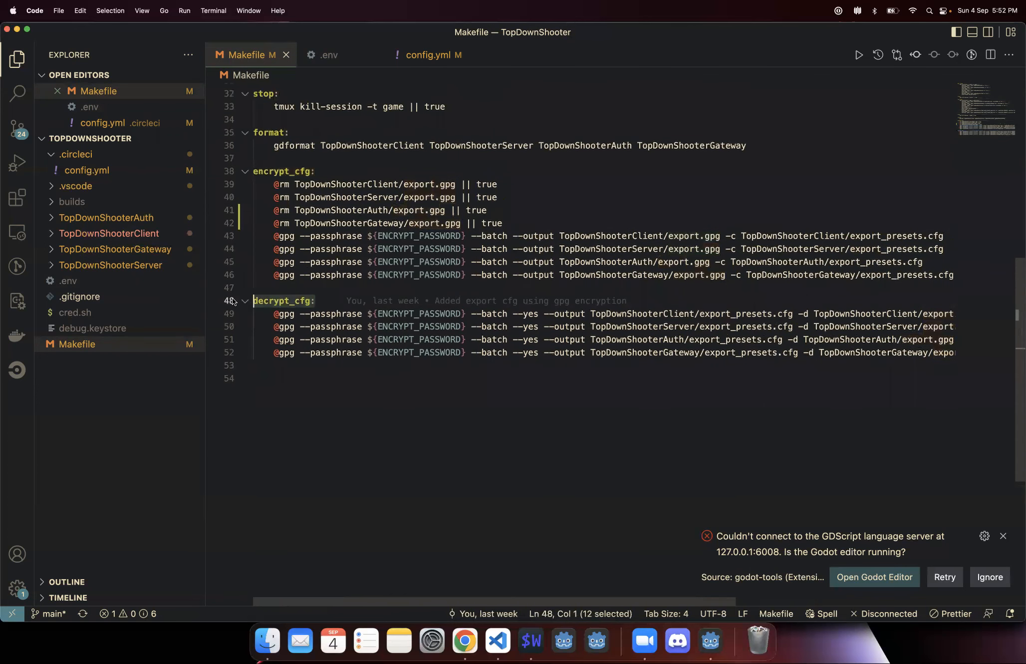
# Highlight the --yes flags in the Makefile's gpg decrypt commands.
pyautogui.click(458, 313)
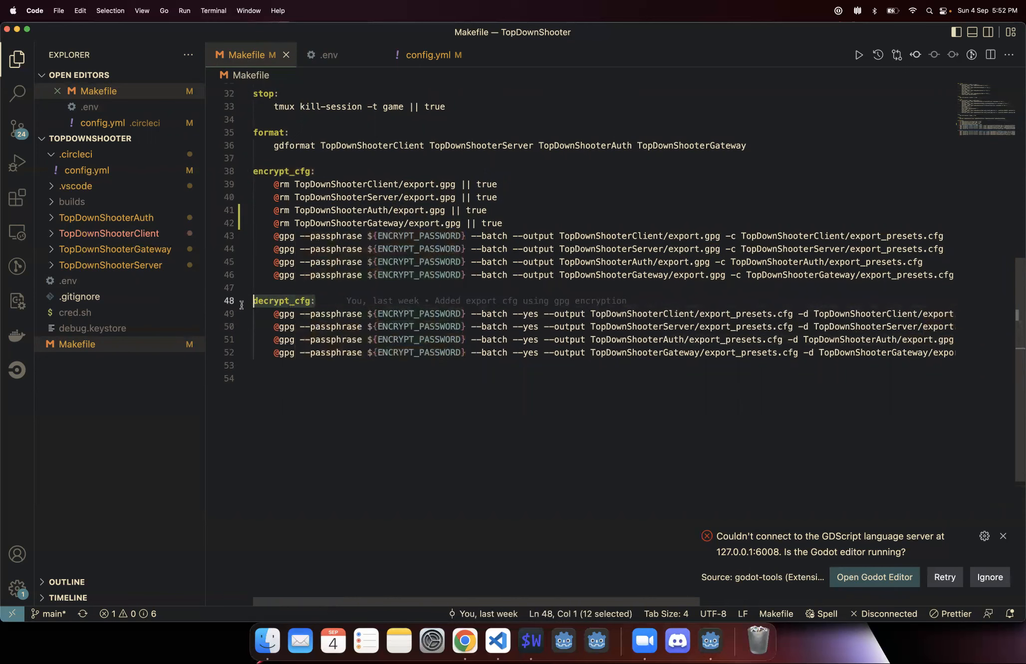
pyautogui.doubleClick(419, 313)
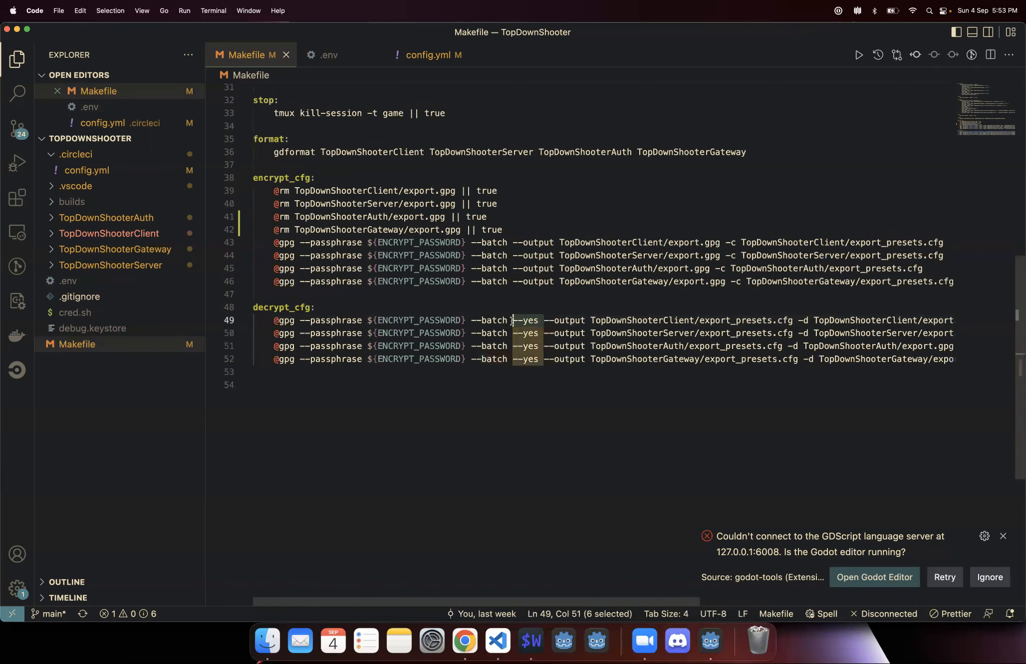
pyautogui.hscroll(3)
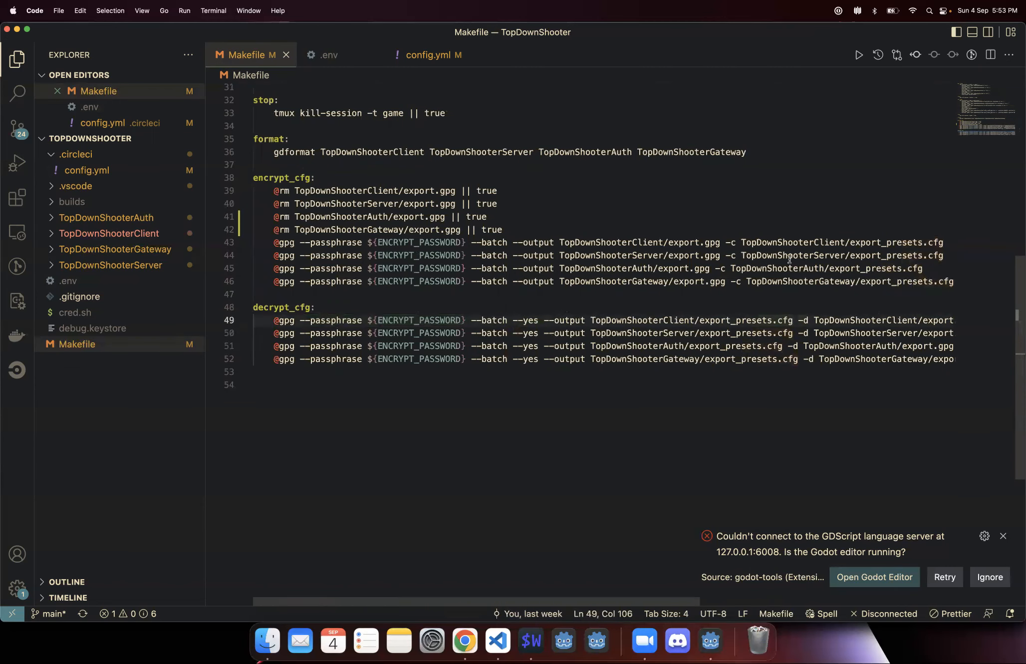
pyautogui.hscroll(3)
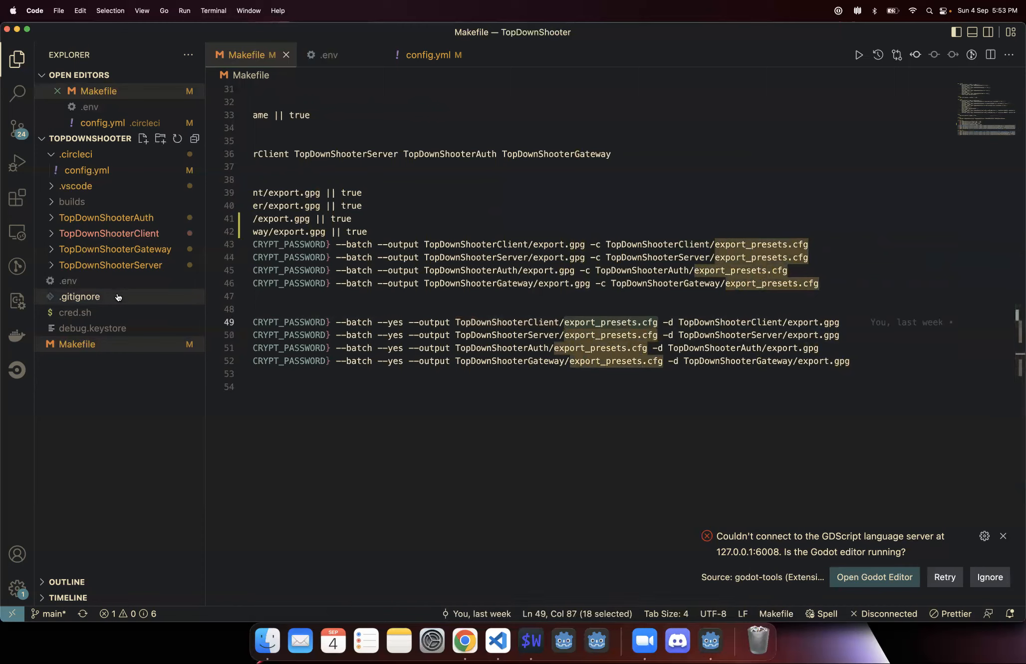
pyautogui.moveTo(79, 297)
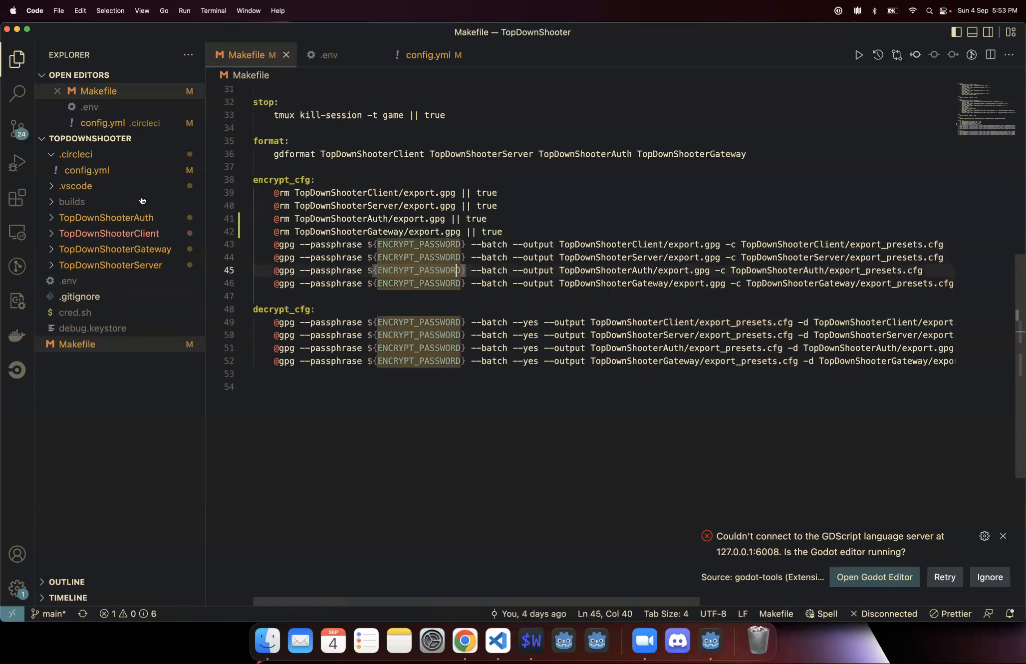
# Expand TopDownShooterAuth to show export_presets.cfg, and highlight the encrypt_cfg and decrypt_cfg targets.
pyautogui.click(105, 217)
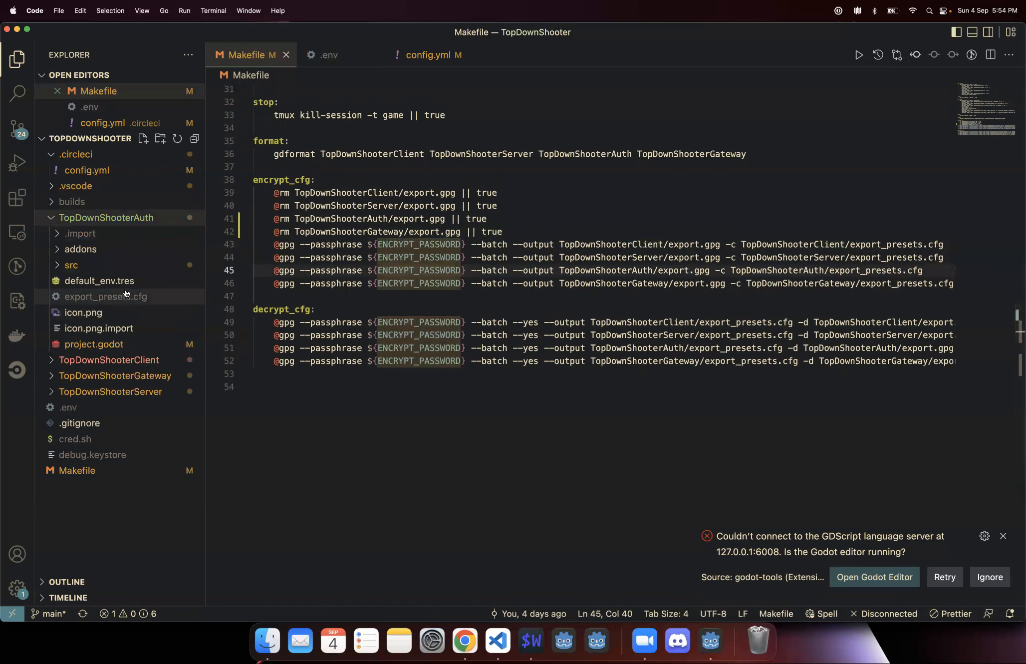
pyautogui.moveTo(160, 302)
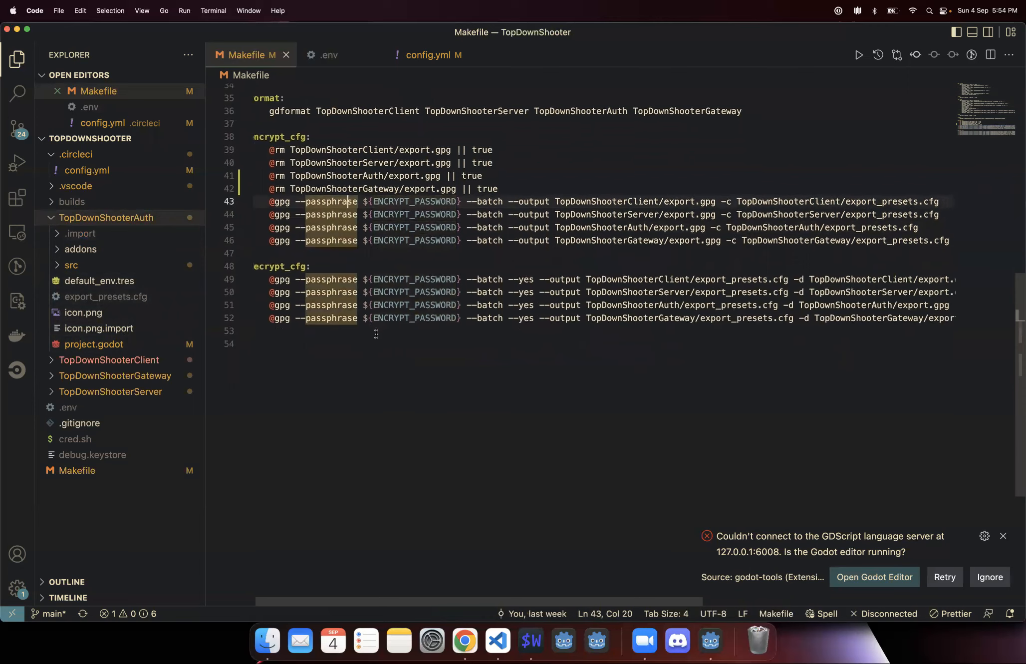
pyautogui.hscroll(3)
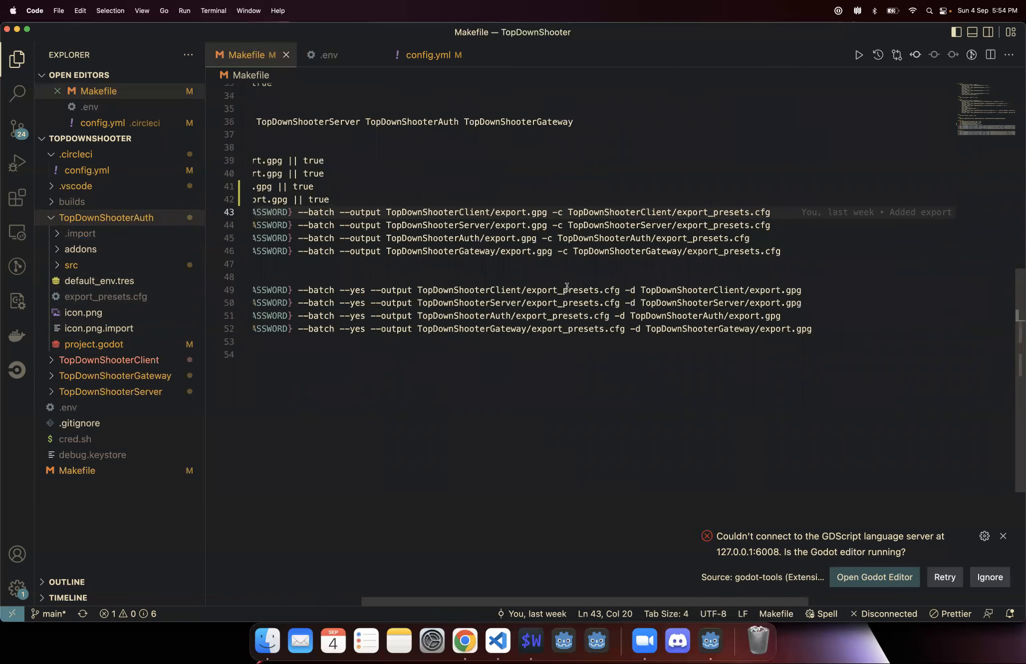
pyautogui.doubleClick(571, 290)
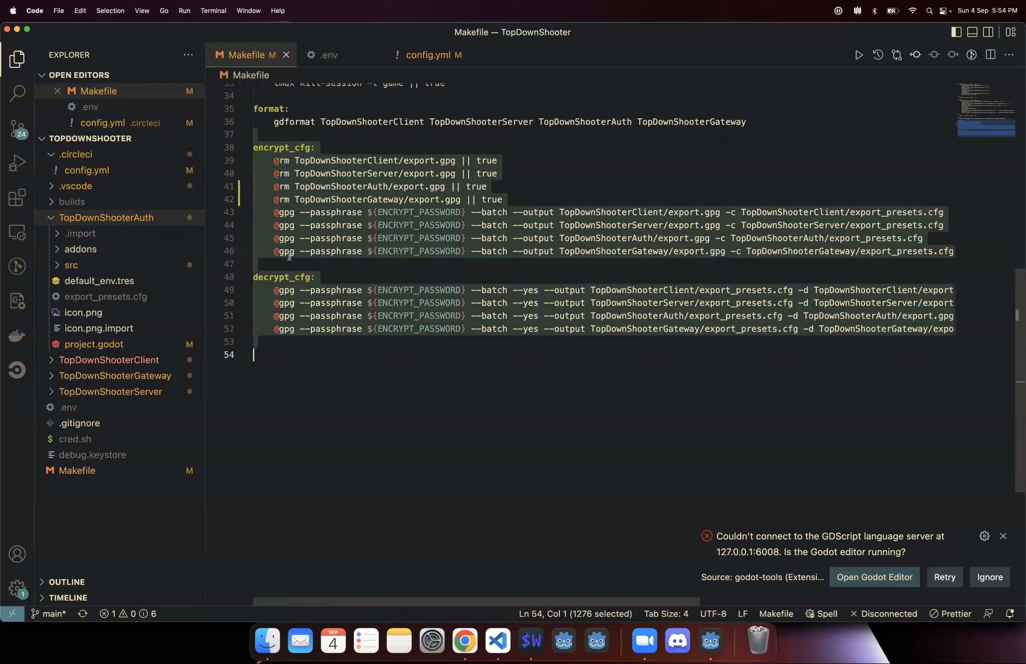
pyautogui.moveTo(397, 351)
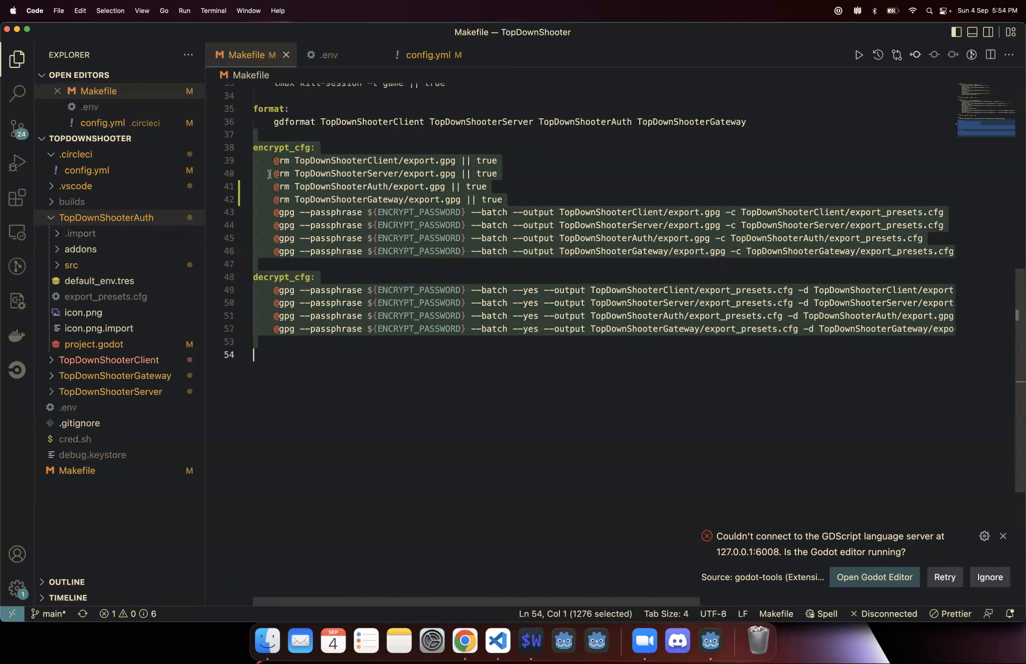
# Switch to the CircleCI config.yml, whose Install dependencies step runs make decrypt_cfg.
pyautogui.click(428, 55)
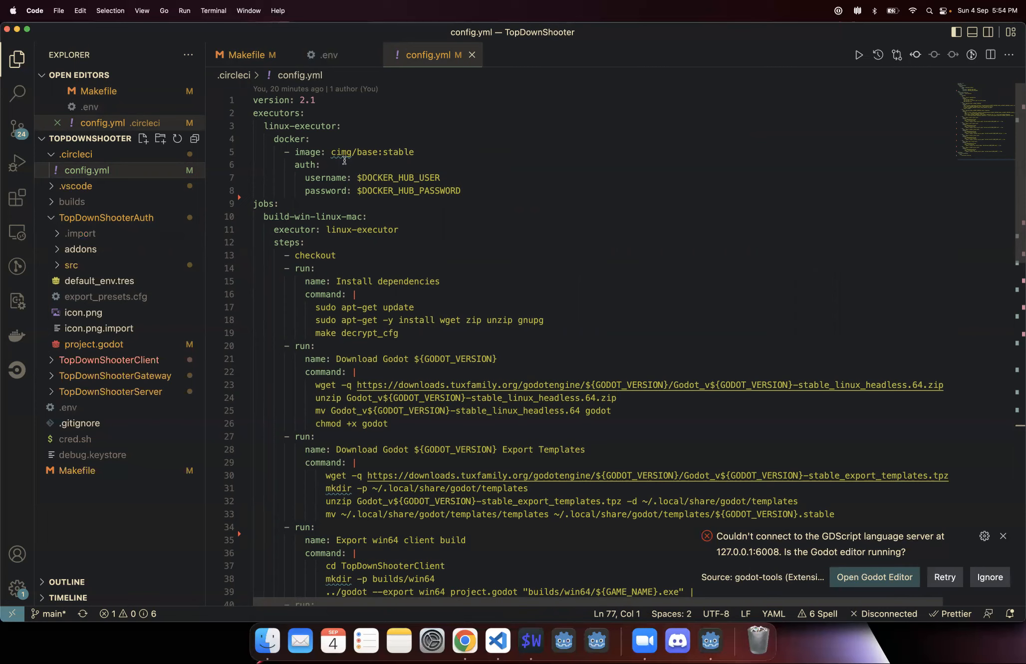
pyautogui.moveTo(570, 585)
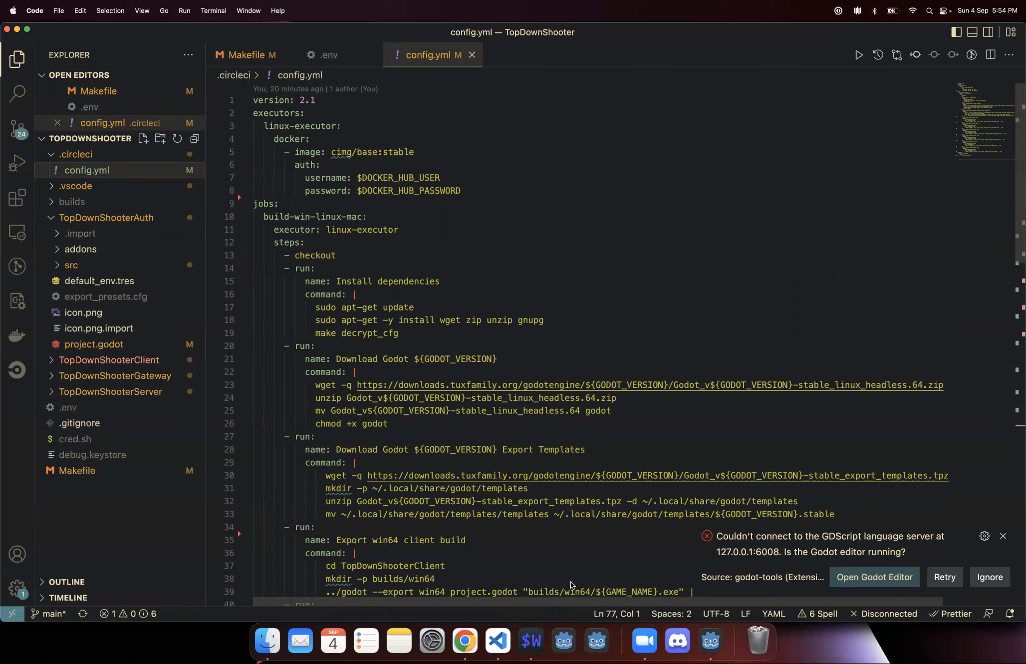